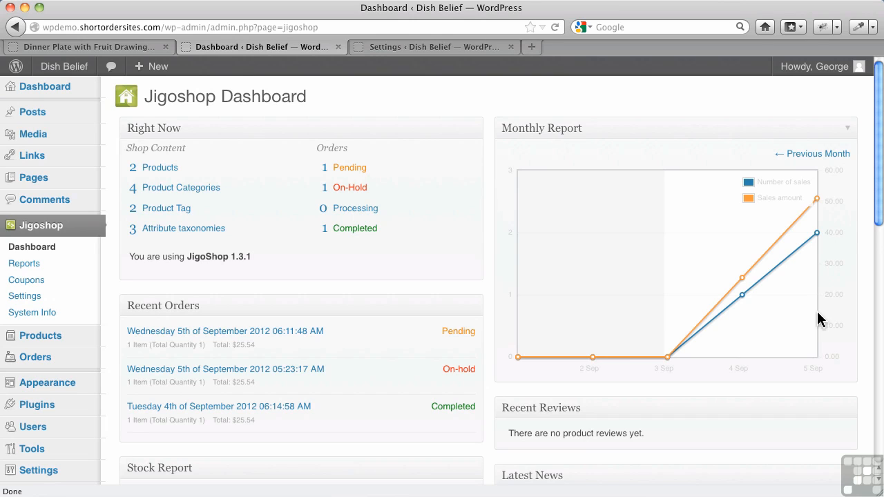
mouse_move(439, 276)
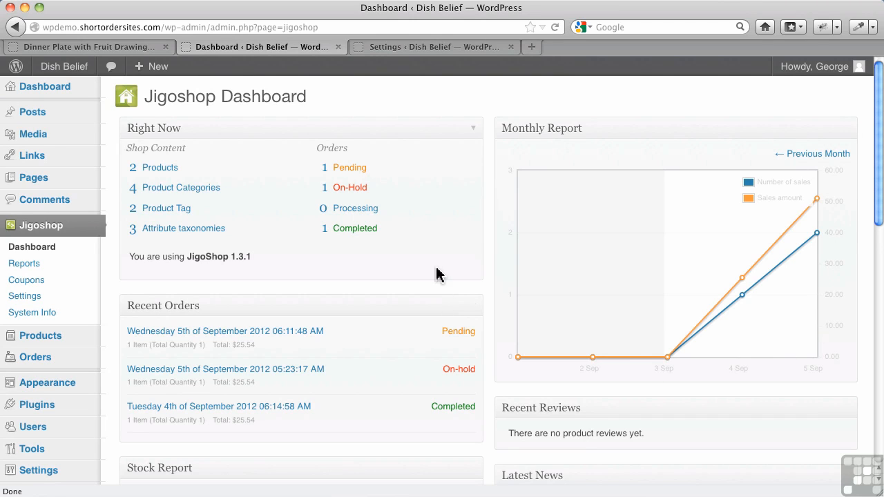
mouse_move(445, 232)
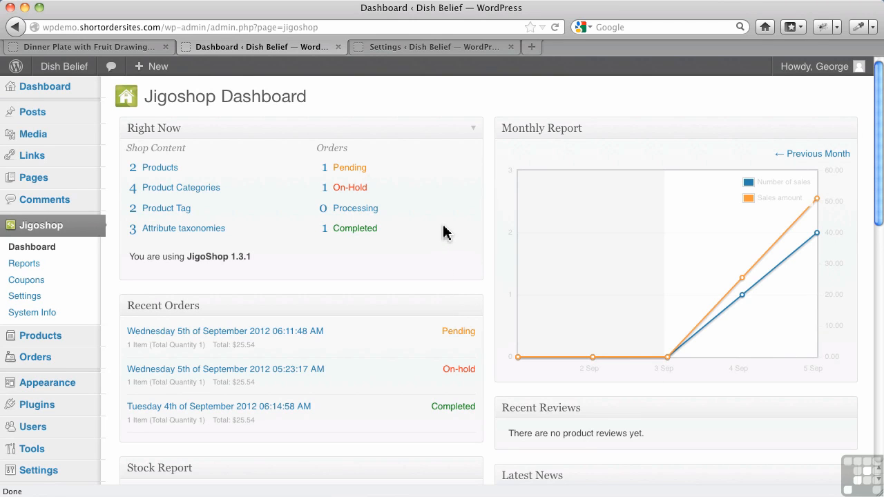
mouse_move(44, 246)
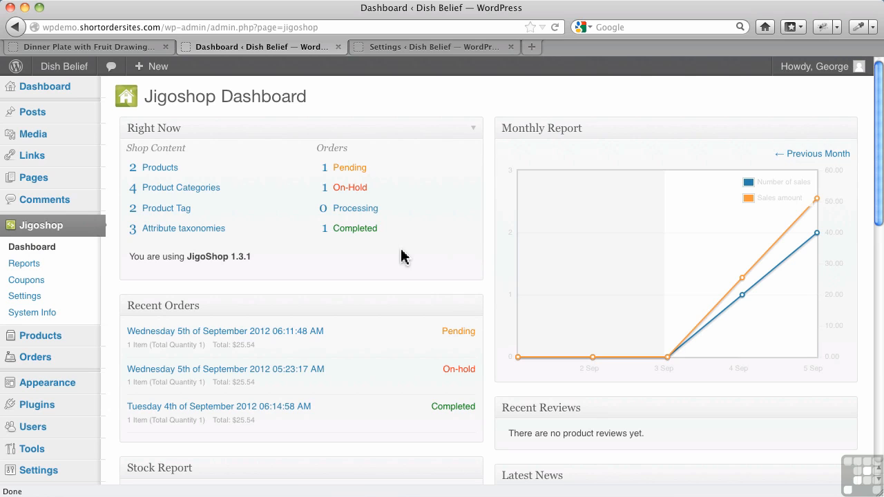
mouse_move(337, 163)
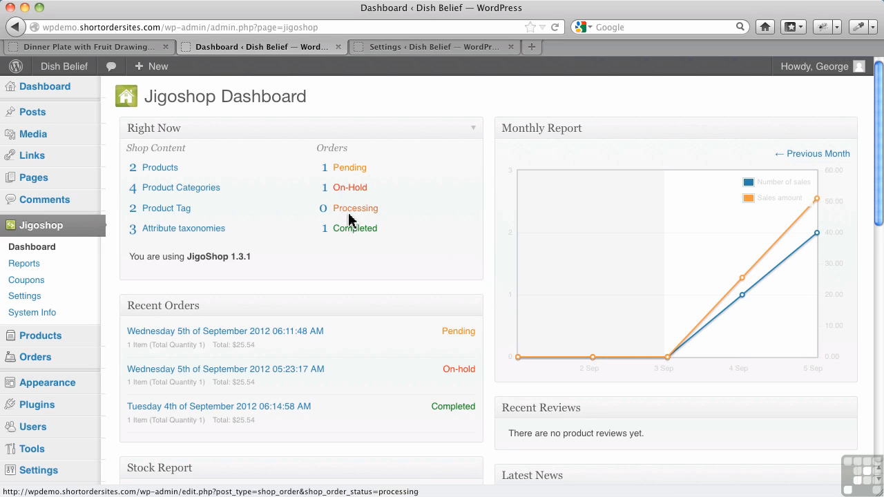
mouse_move(340, 152)
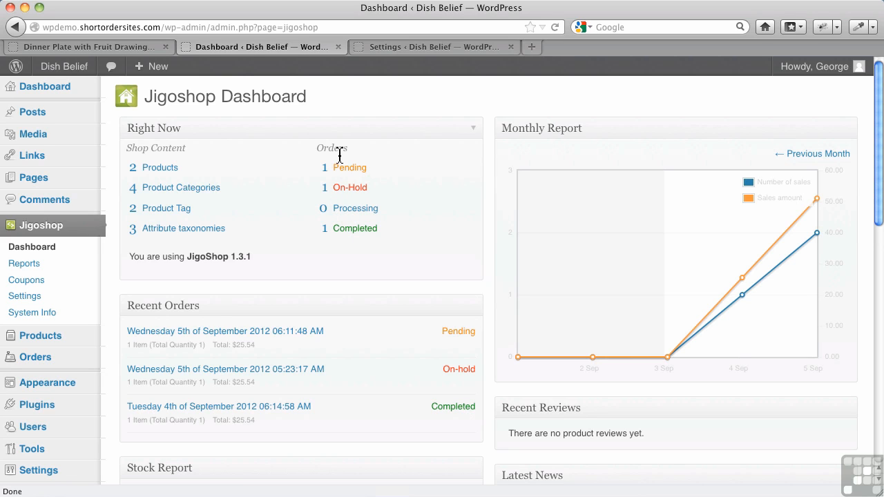
mouse_move(320, 224)
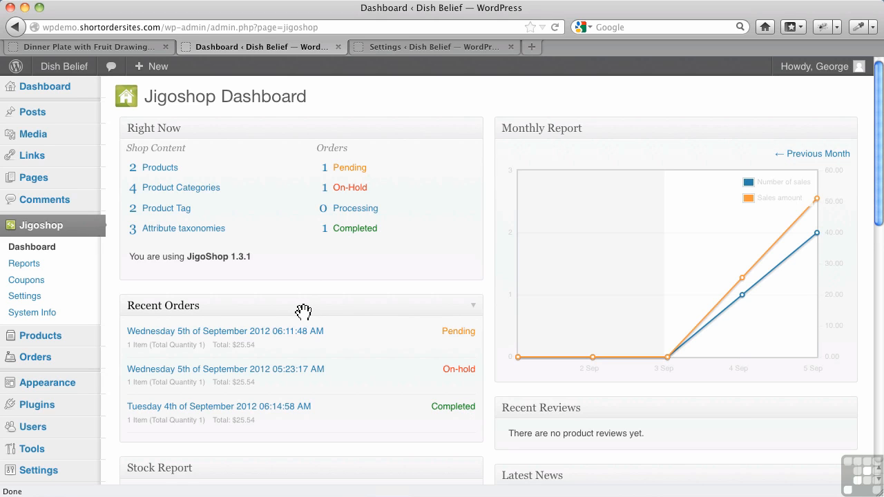
mouse_move(437, 337)
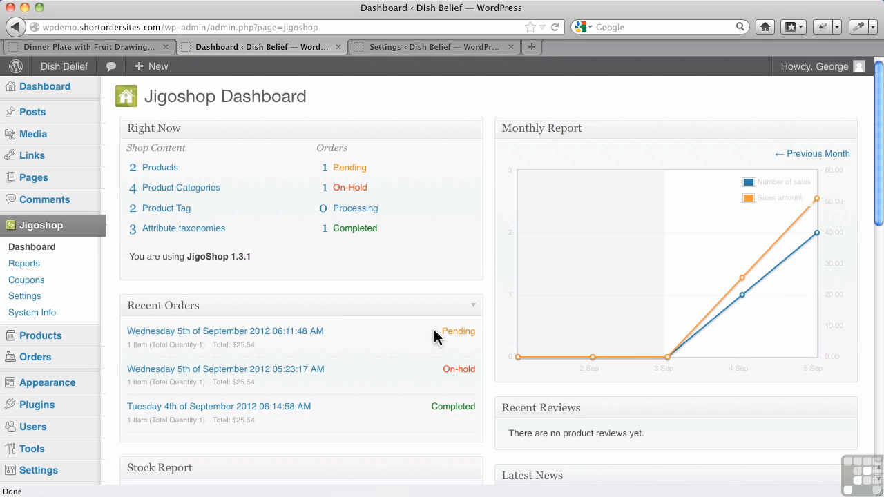
mouse_move(353, 180)
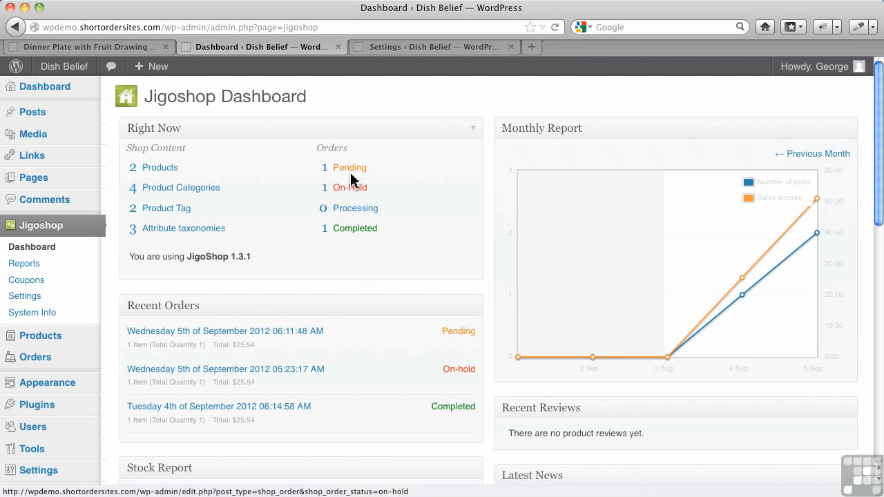
Step: Filter the orders list to Pending, then to Completed, leaving order #300 listed
left_click(351, 168)
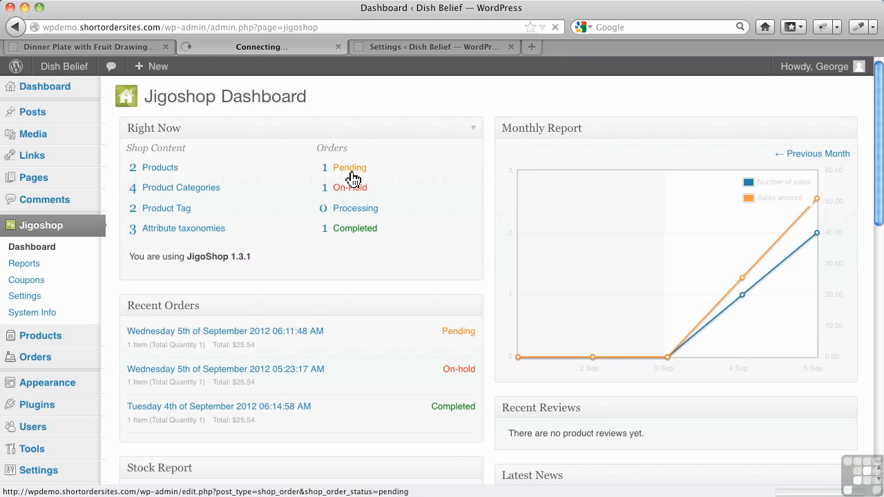
left_click(349, 167)
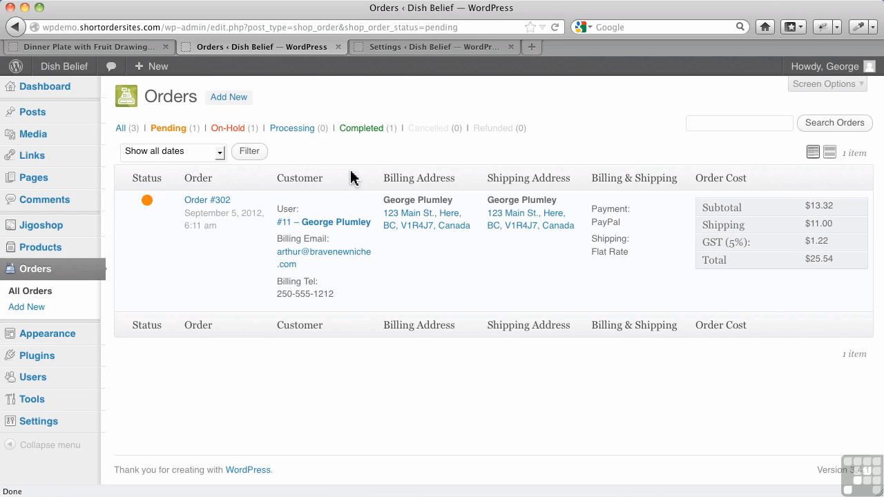
mouse_move(362, 171)
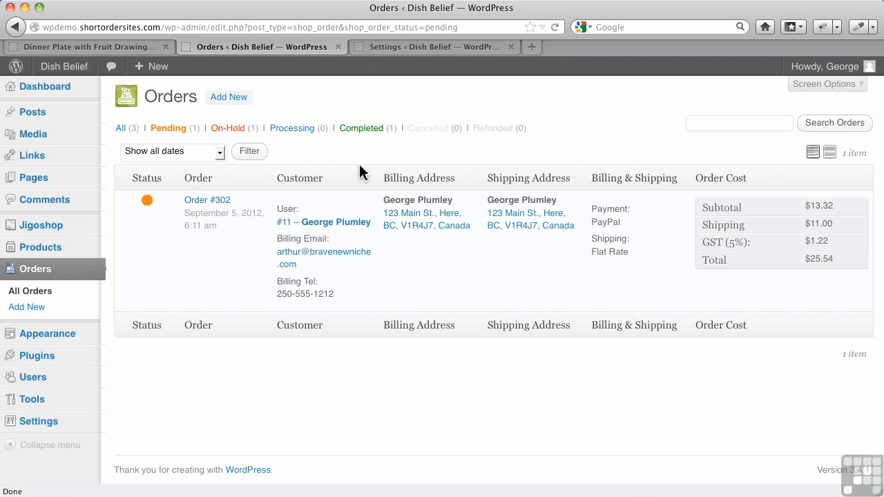
mouse_move(121, 130)
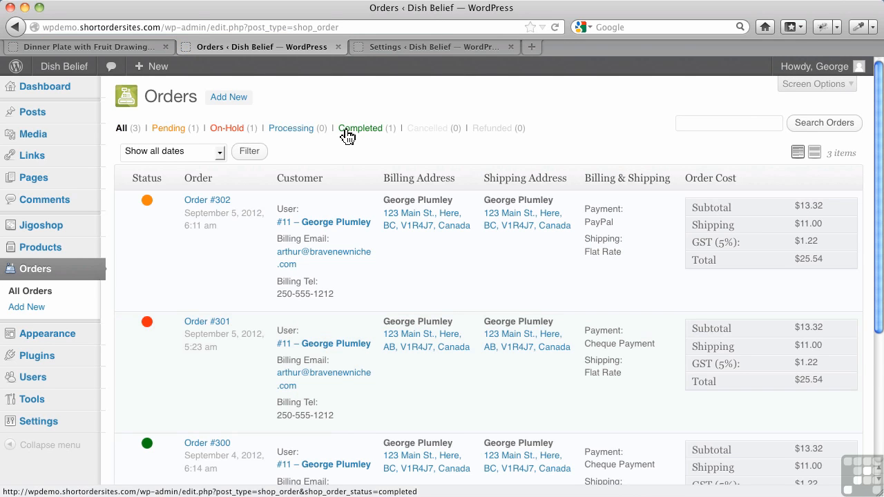
left_click(361, 127)
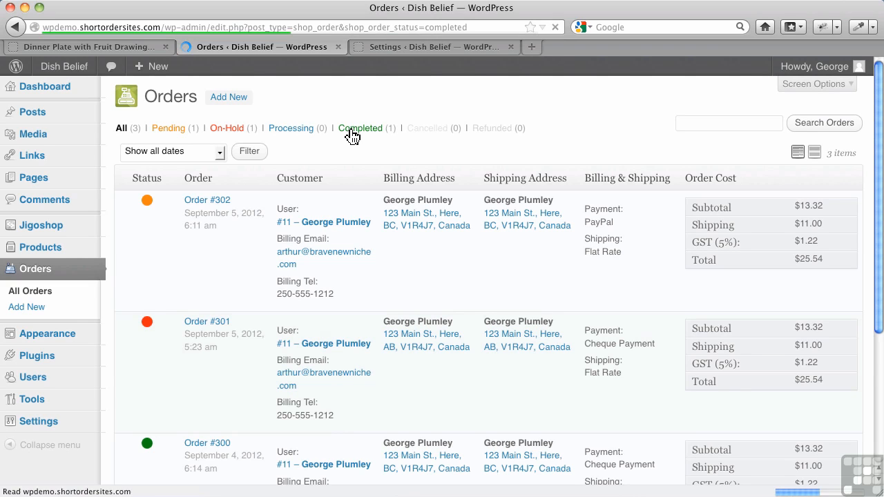
left_click(360, 127)
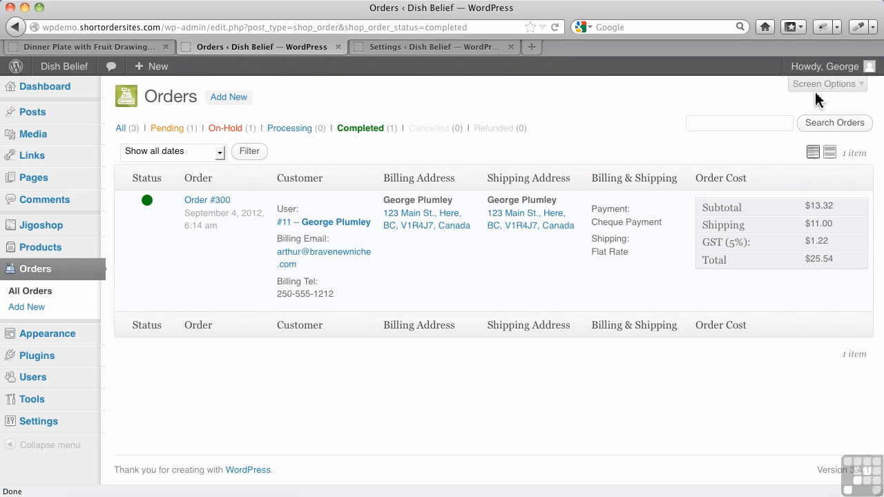
left_click(826, 84)
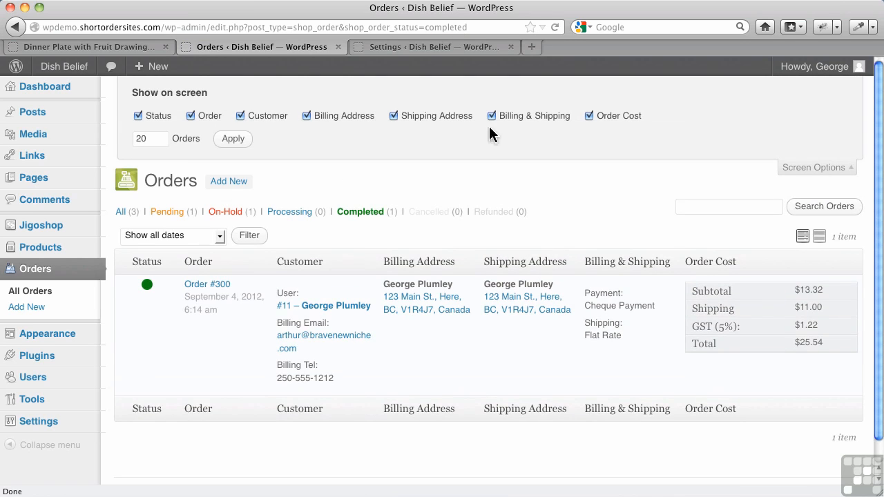
left_click(149, 138)
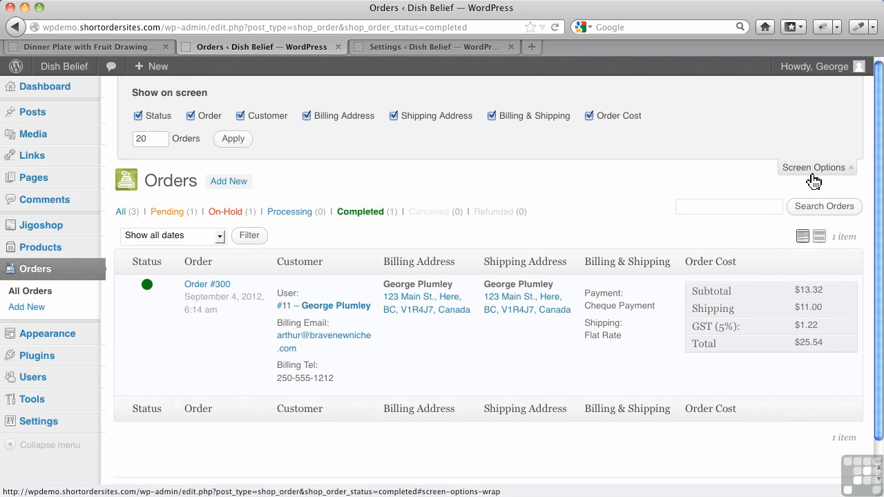
left_click(815, 167)
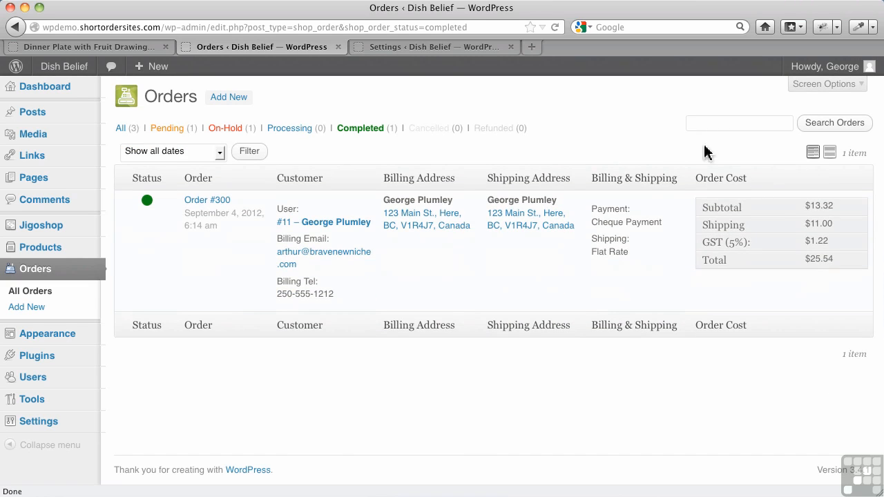
mouse_move(744, 155)
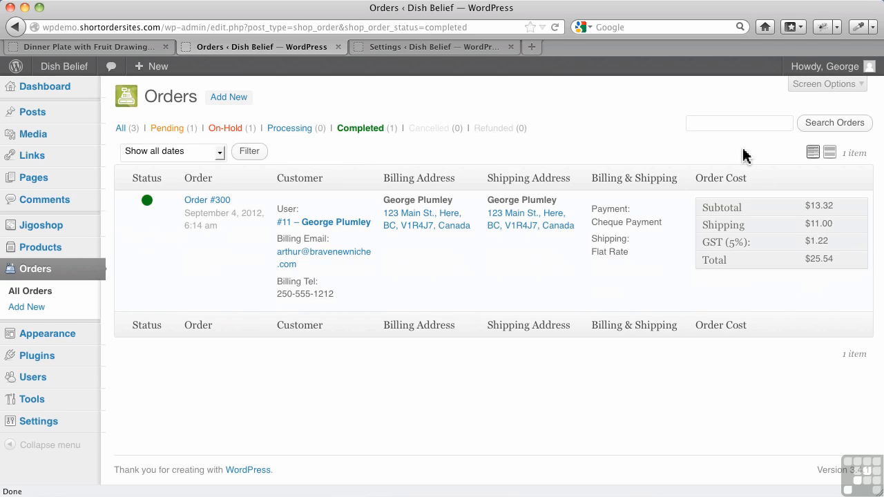
mouse_move(530, 159)
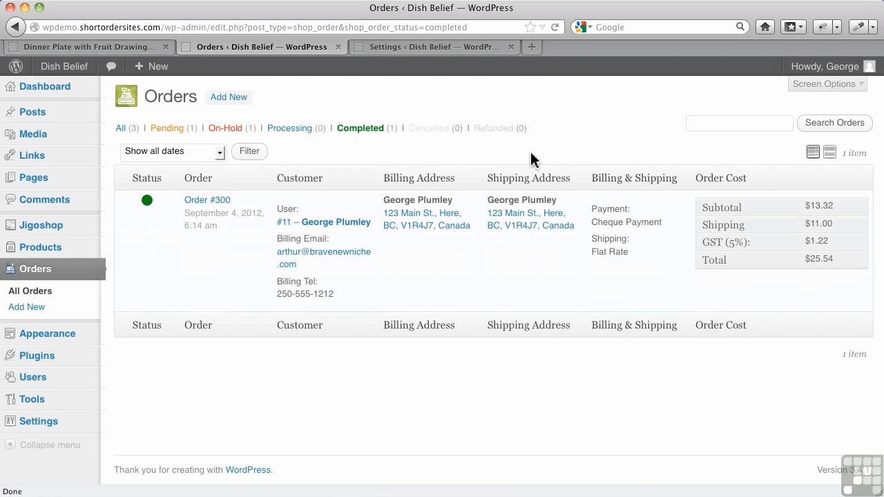
mouse_move(290, 138)
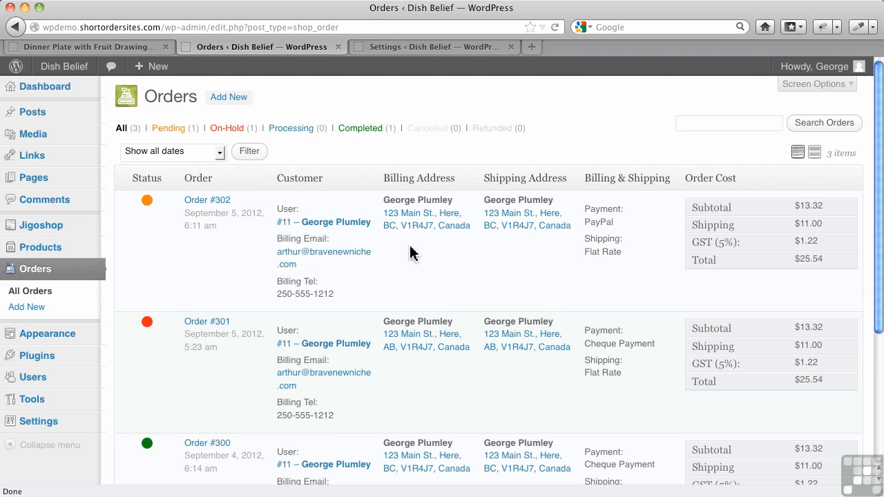
mouse_move(137, 230)
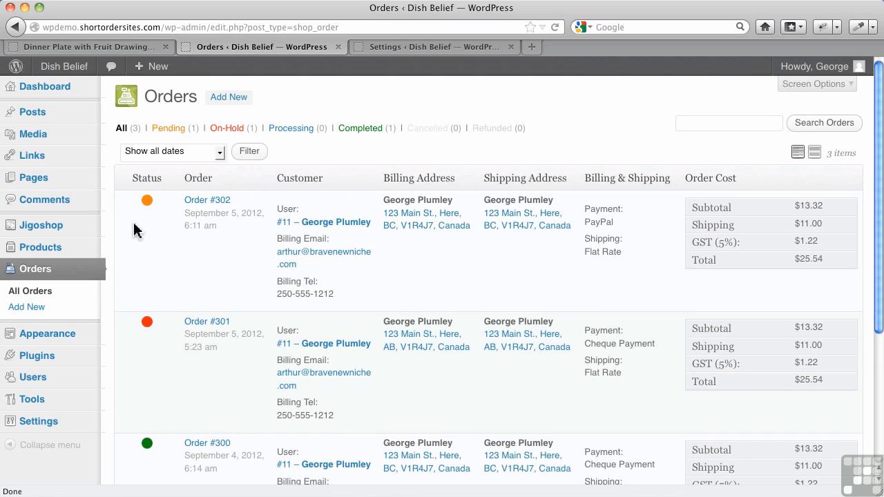
mouse_move(146, 200)
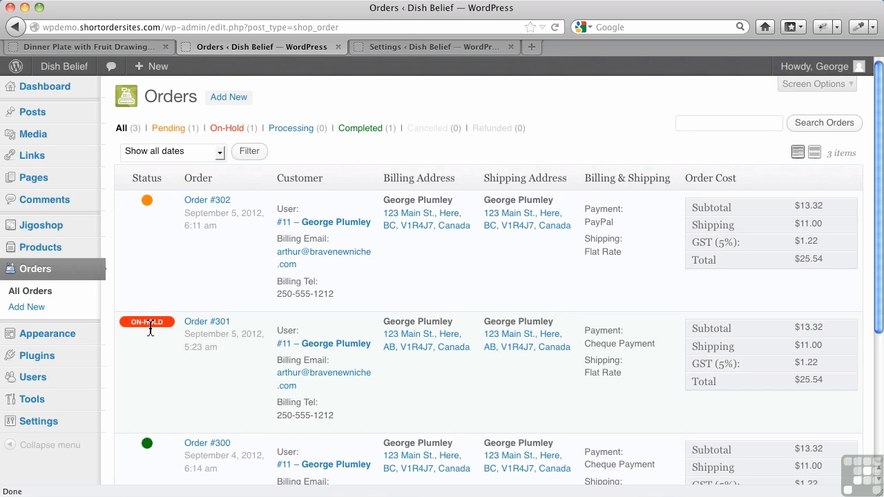
mouse_move(146, 331)
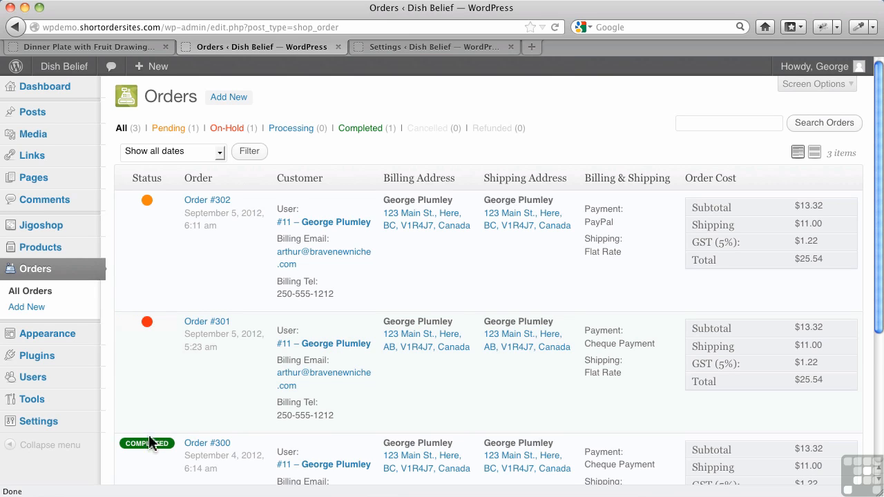
mouse_move(152, 360)
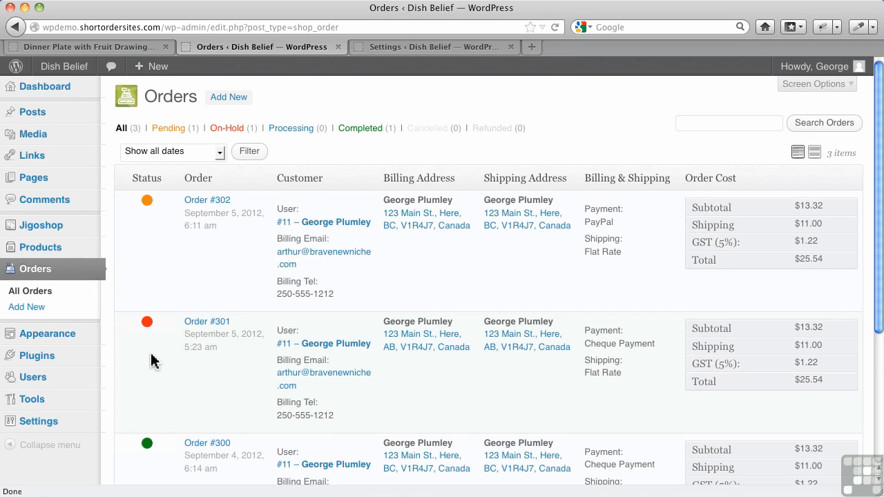
mouse_move(146, 322)
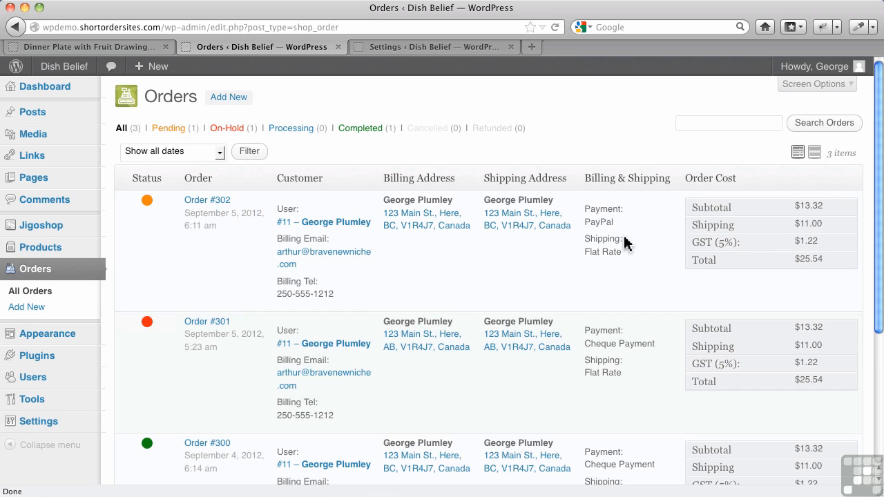
mouse_move(213, 212)
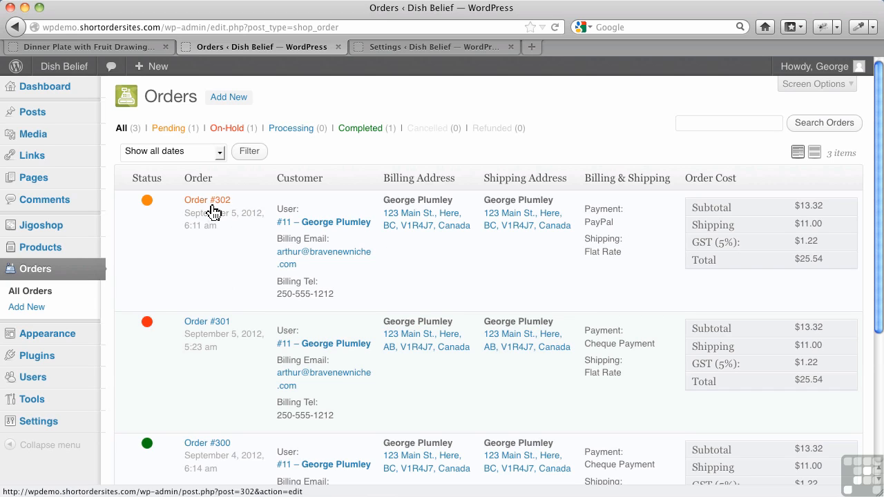
Step: Select Order #302 from the full three-order list to edit it
left_click(207, 199)
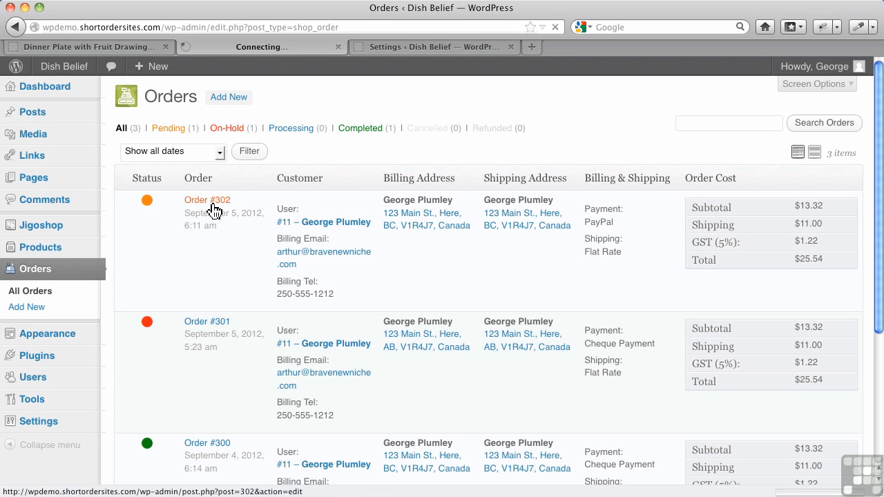
Step: Load the Edit Order page for pending order #302 (George, one dinner plate, $25.54)
left_click(208, 199)
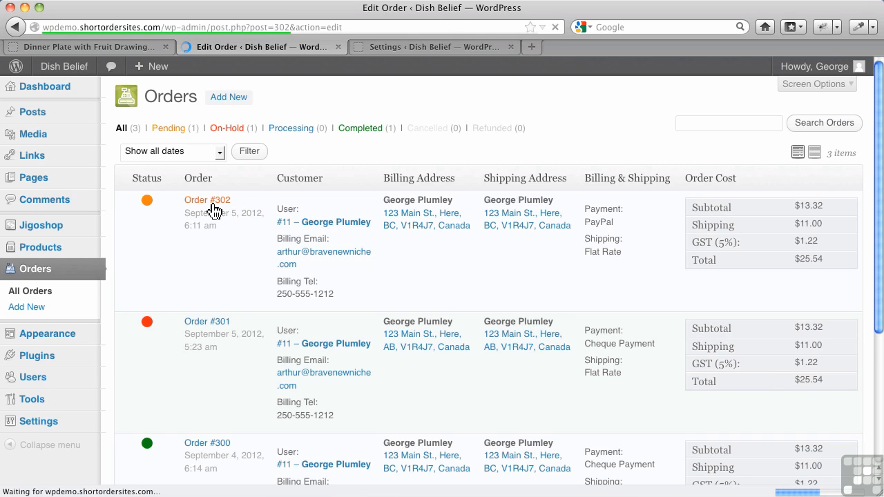
left_click(207, 198)
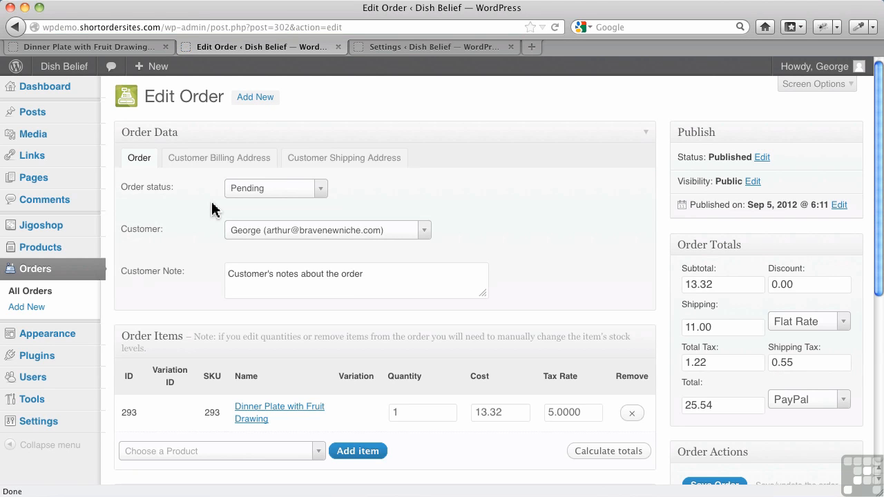
mouse_move(282, 202)
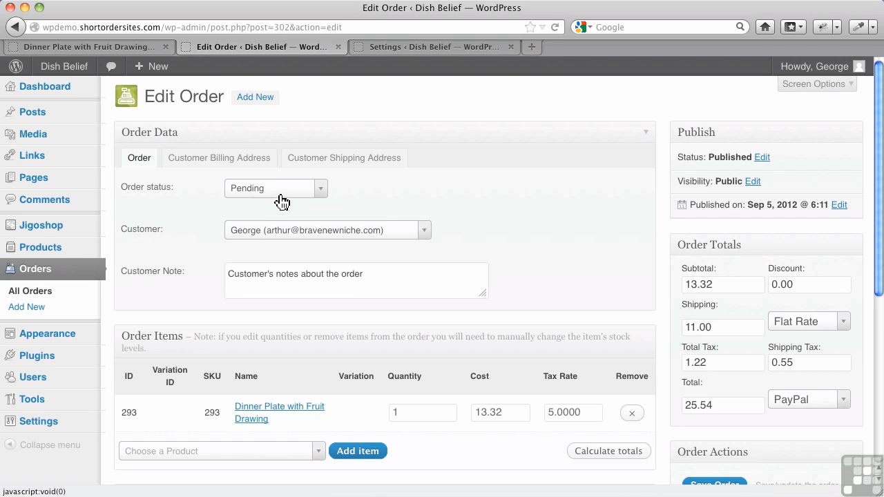
mouse_move(380, 201)
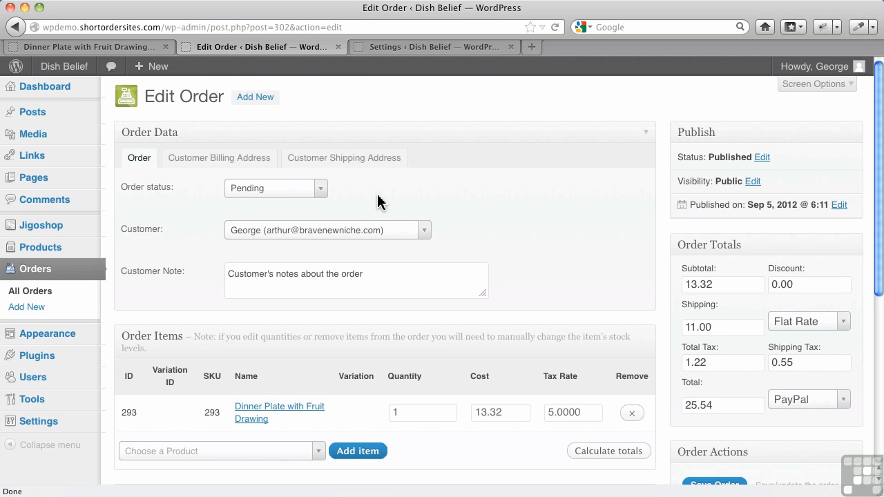
mouse_move(547, 231)
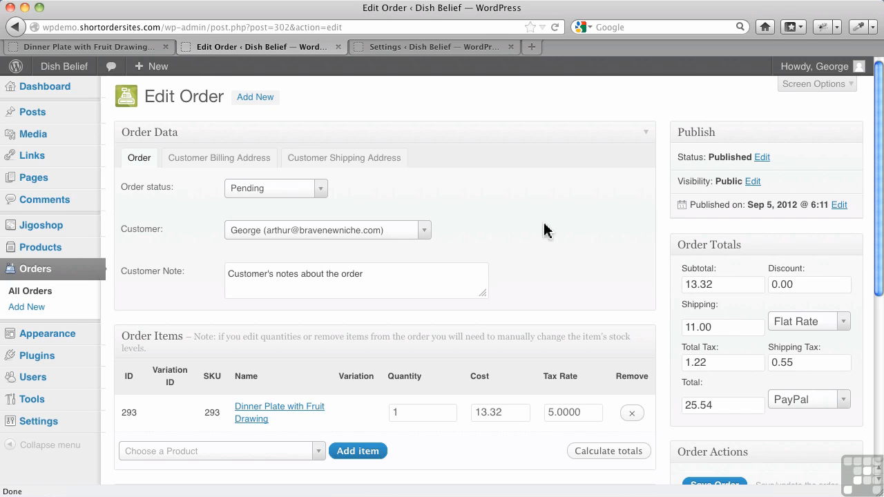
mouse_move(547, 241)
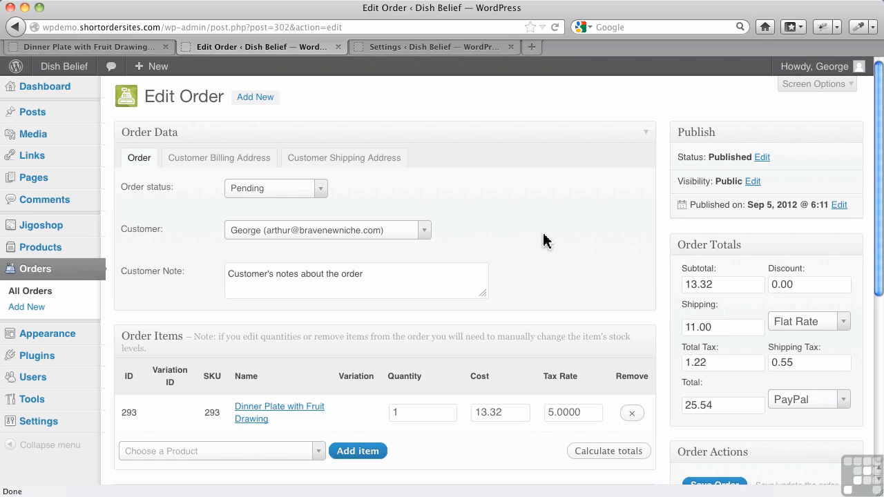
scroll("down", 3)
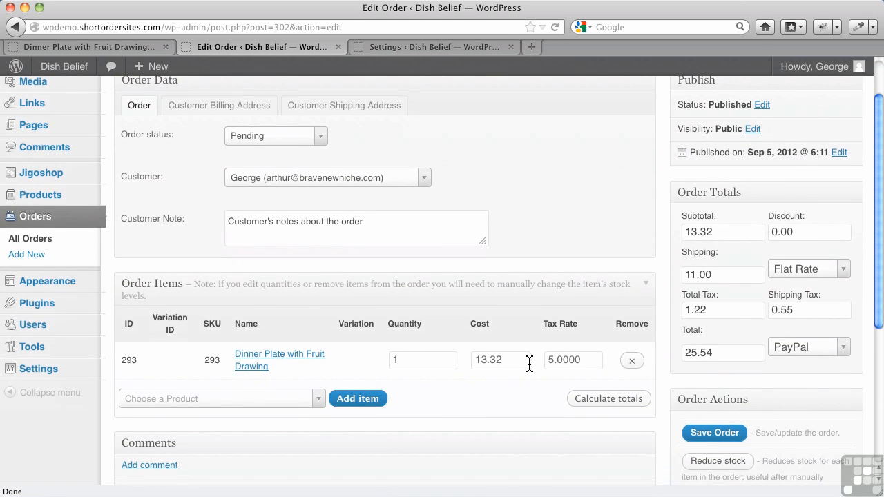
mouse_move(483, 393)
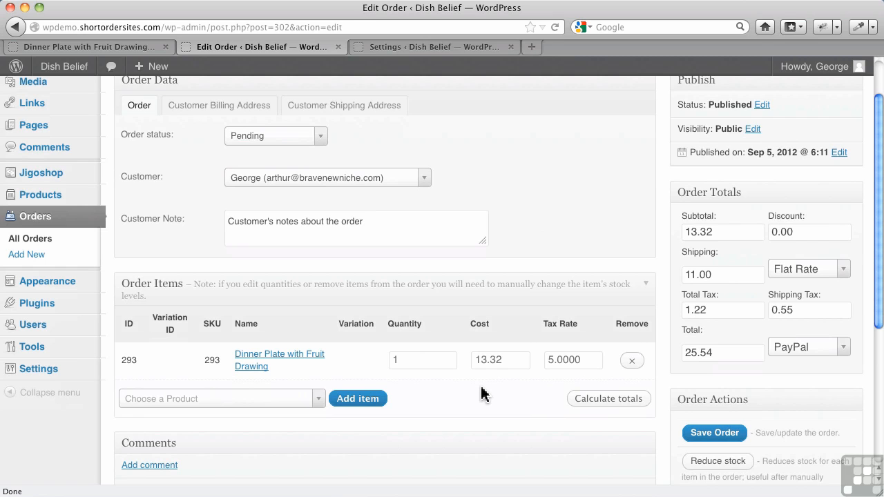
scroll("down", 3)
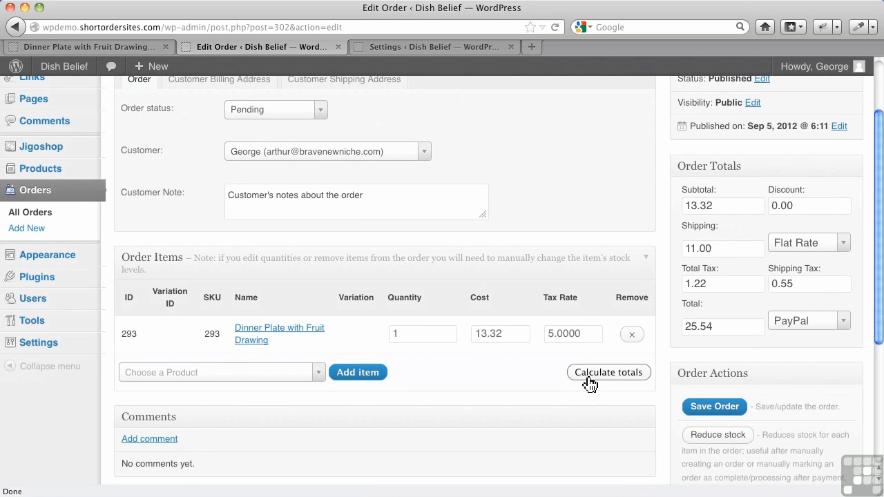
scroll("down", 3)
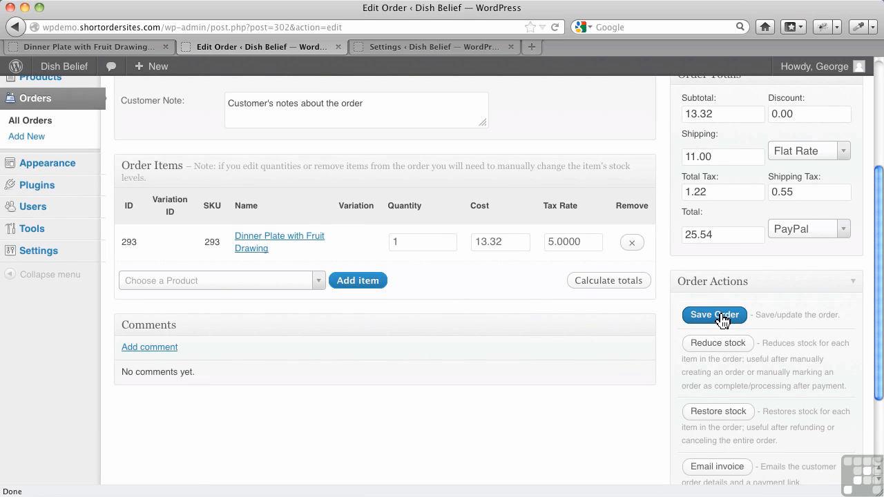
scroll("down", 3)
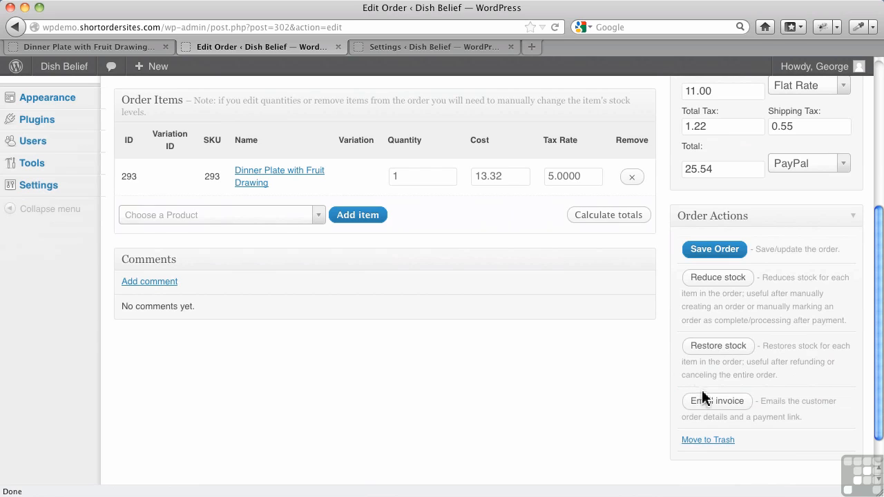
mouse_move(715, 405)
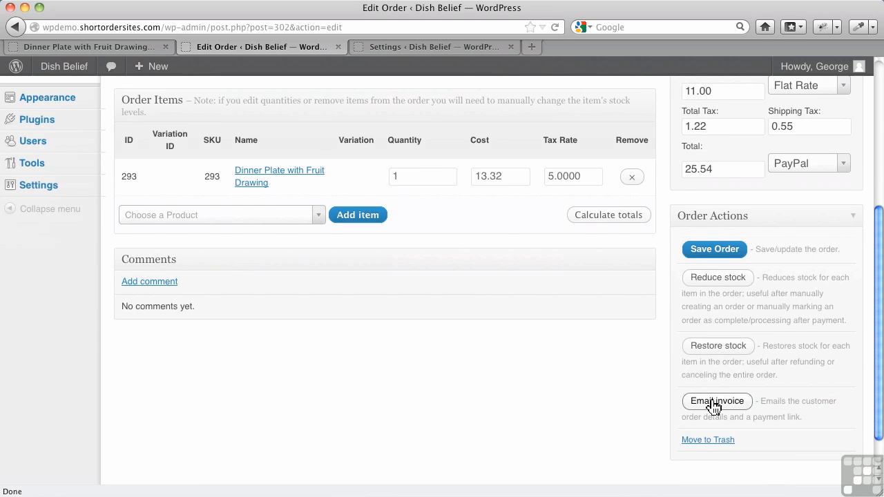
mouse_move(456, 235)
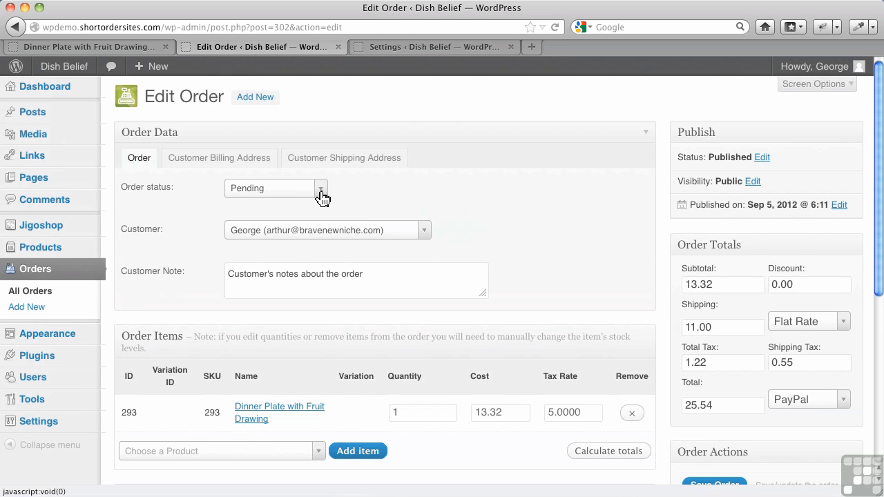
left_click(31, 290)
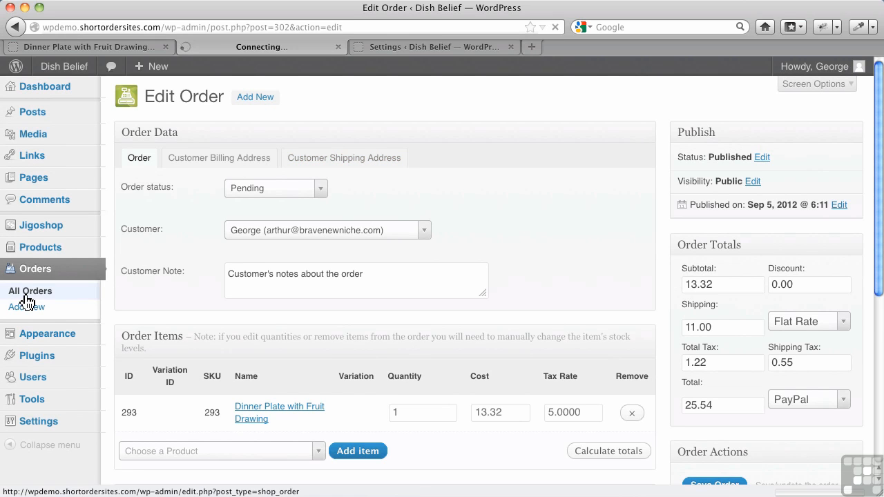
Step: Return to All Orders and open order #301 for editing
left_click(30, 291)
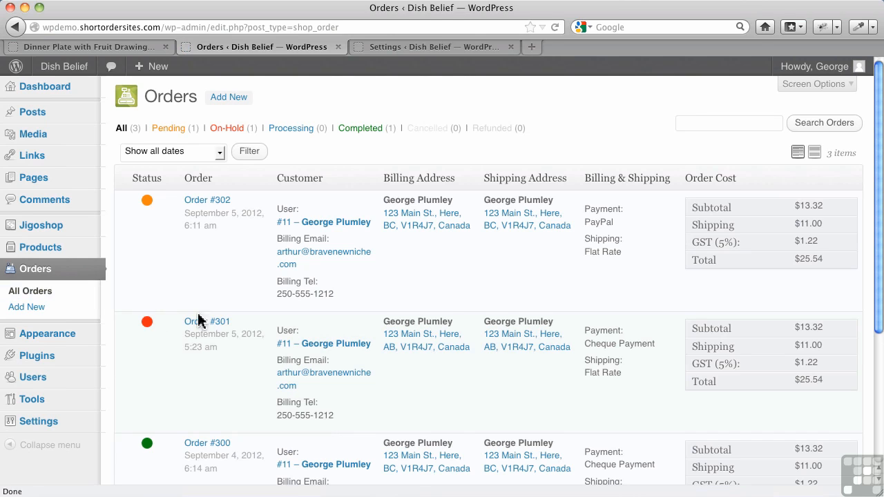
left_click(207, 321)
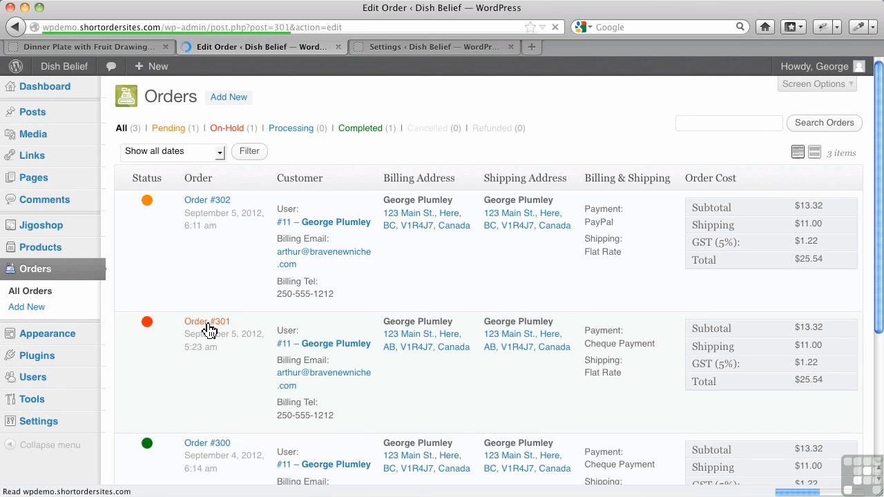
left_click(207, 321)
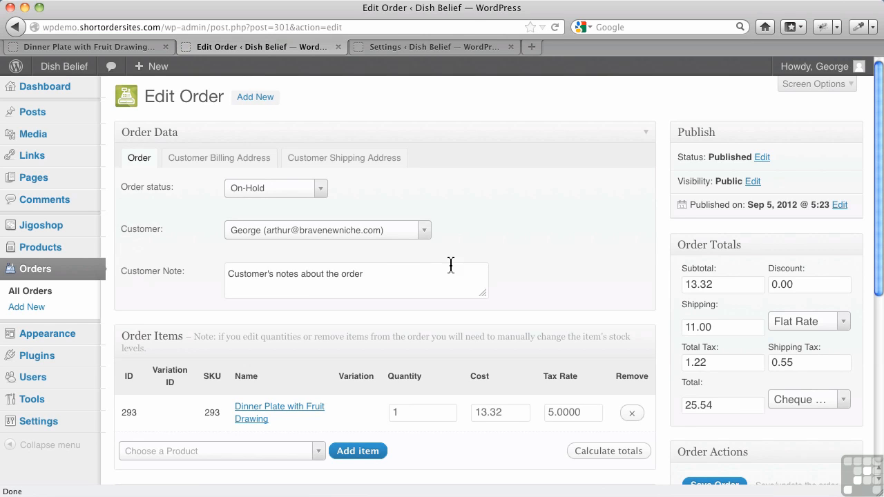
mouse_move(818, 398)
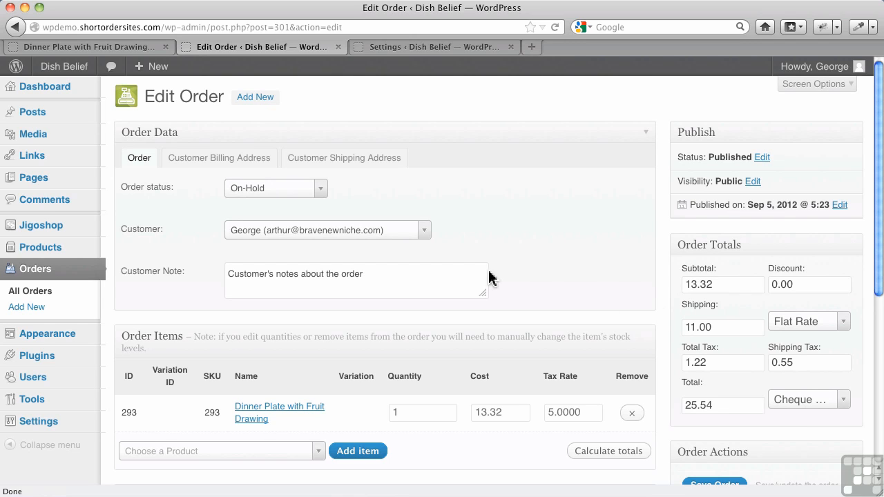
Step: Change order #301's status from On hold to Completed, save it and review the status-change comment
left_click(276, 187)
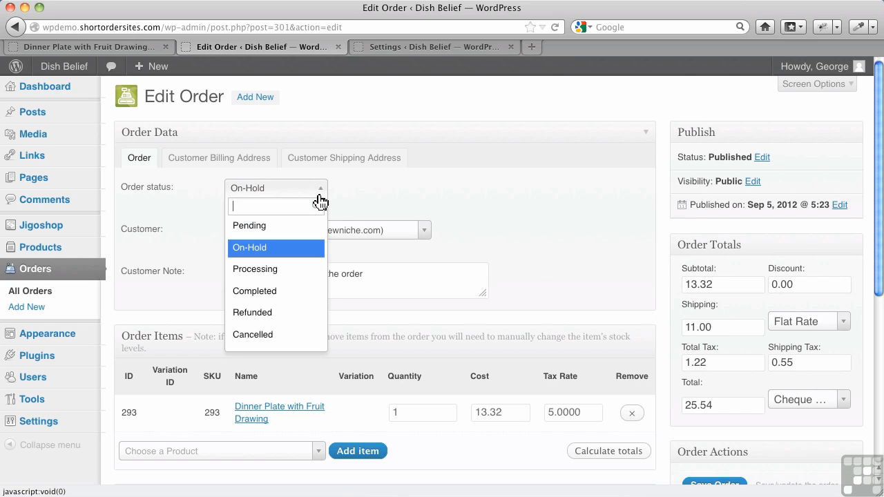
left_click(254, 290)
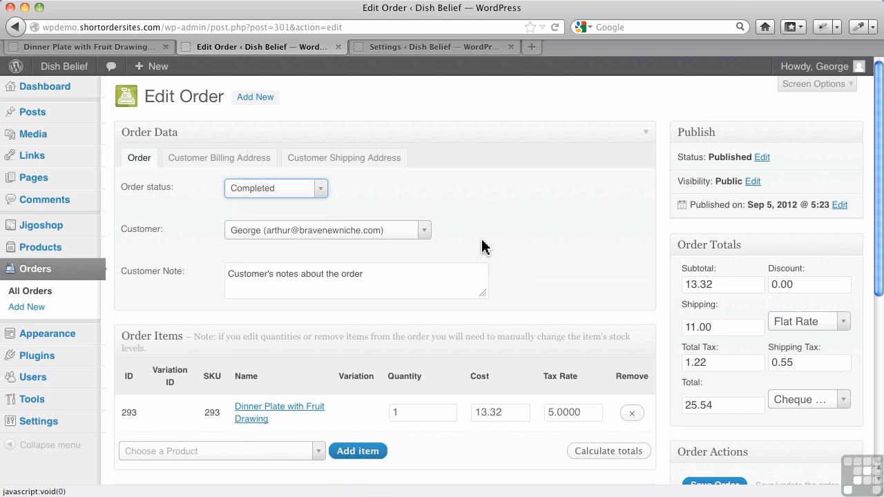
left_click(714, 394)
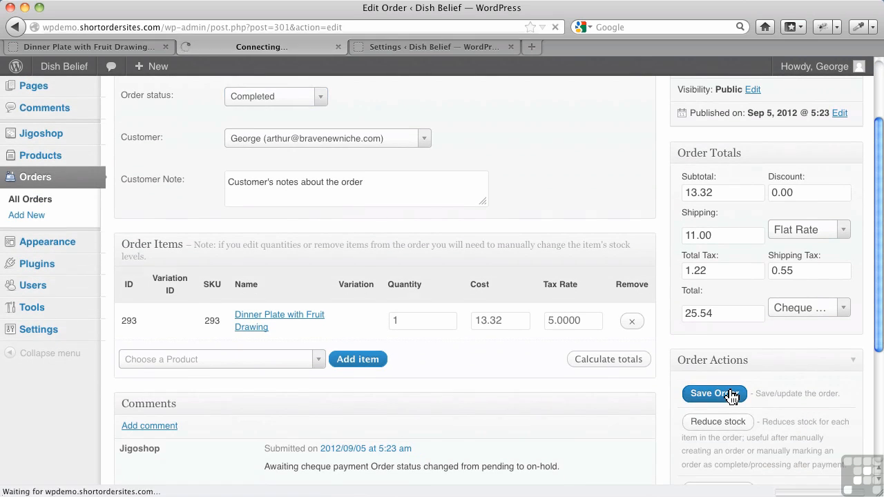
left_click(714, 394)
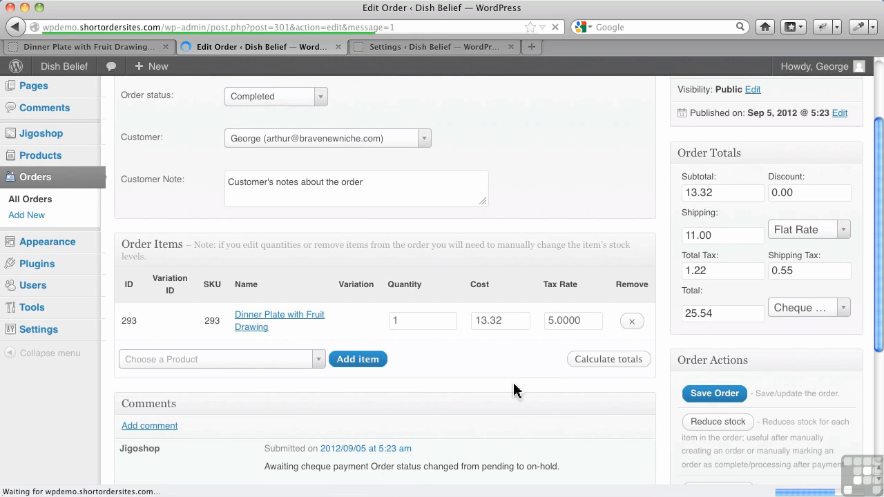
left_click(715, 394)
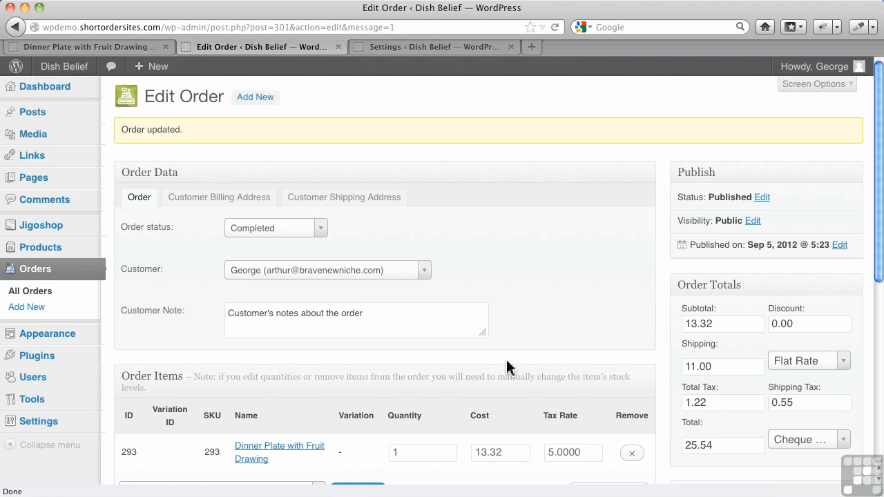
scroll("down", 3)
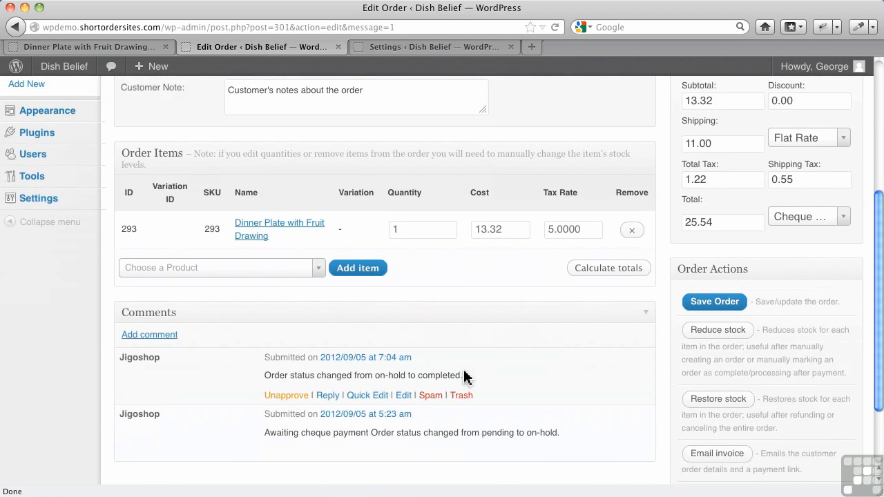
scroll("down", 3)
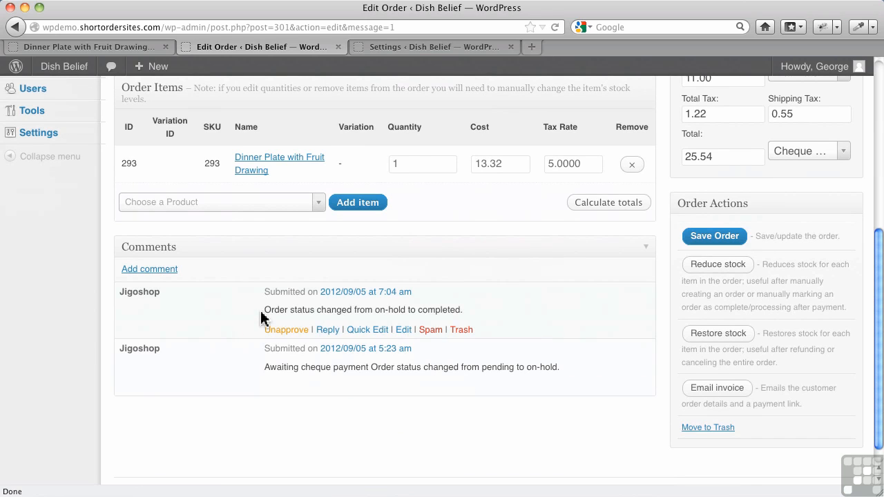
mouse_move(385, 315)
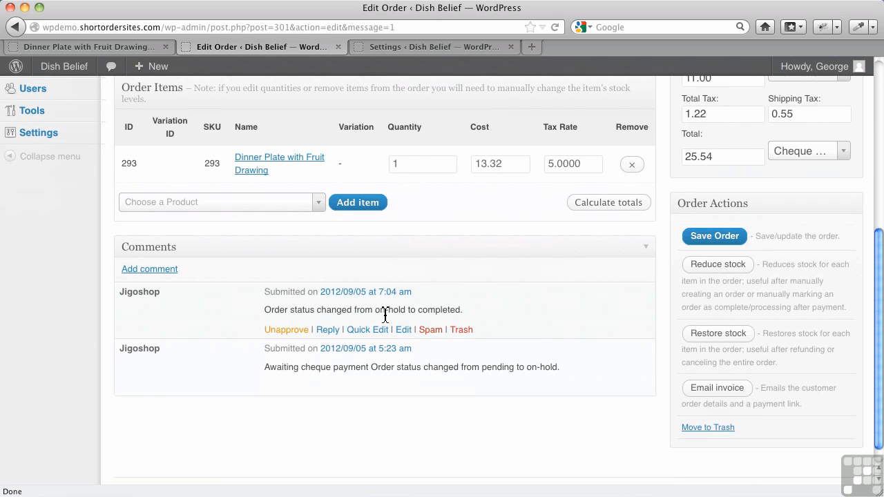
mouse_move(233, 375)
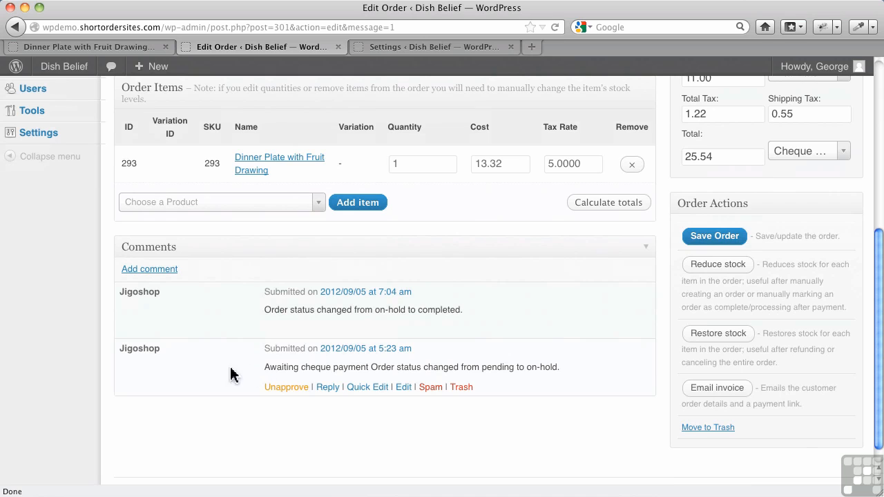
mouse_move(208, 367)
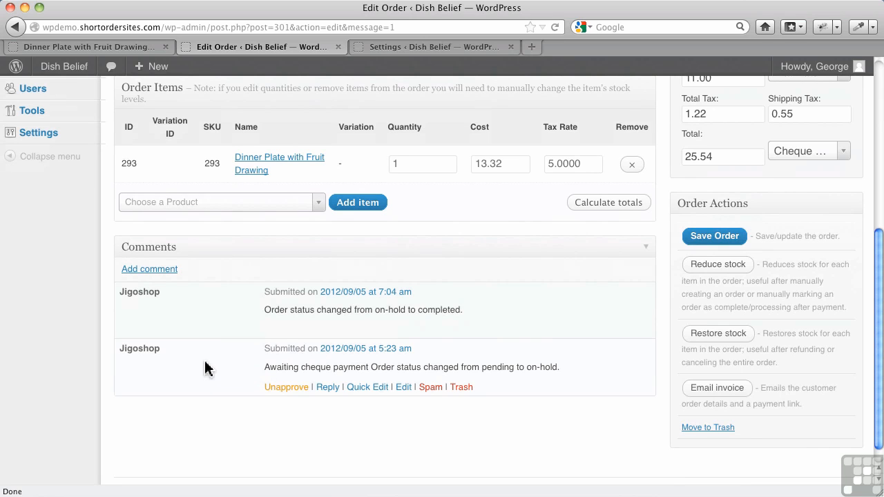
mouse_move(149, 269)
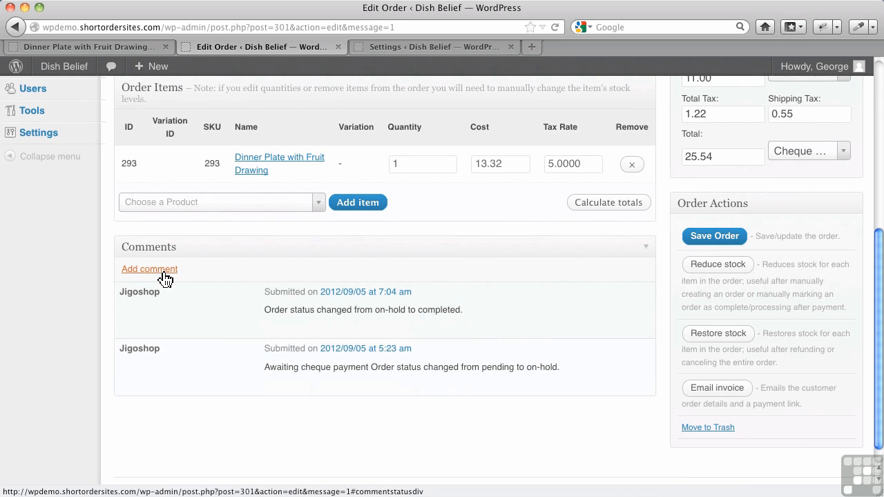
left_click(149, 269)
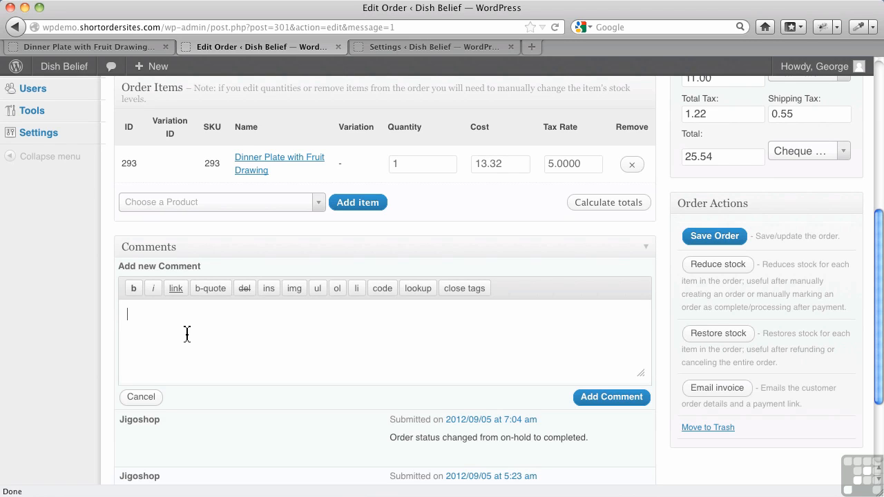
mouse_move(152, 411)
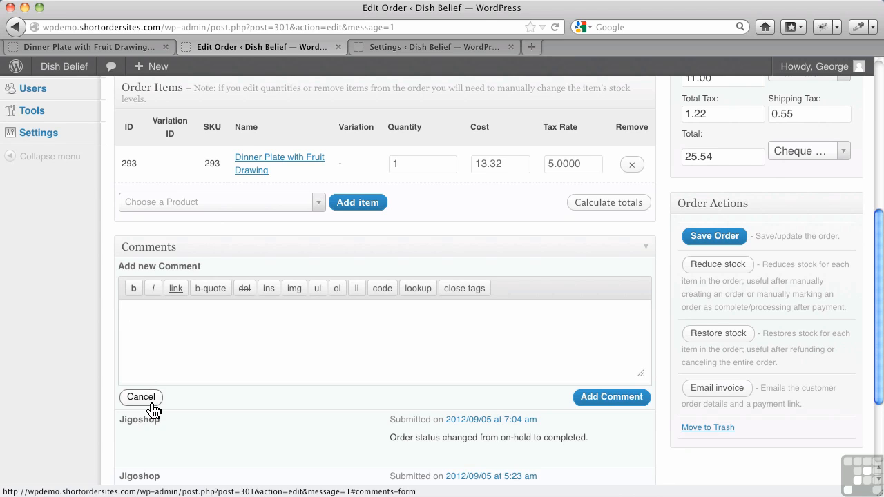
left_click(141, 398)
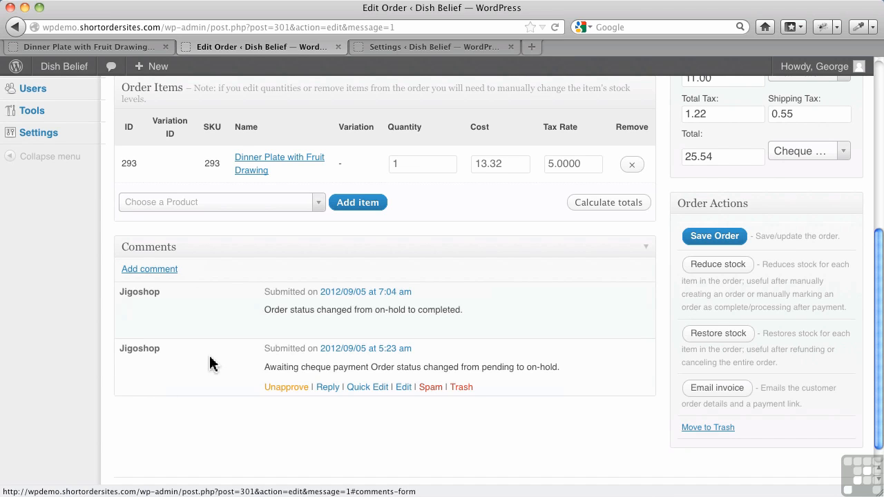
mouse_move(480, 340)
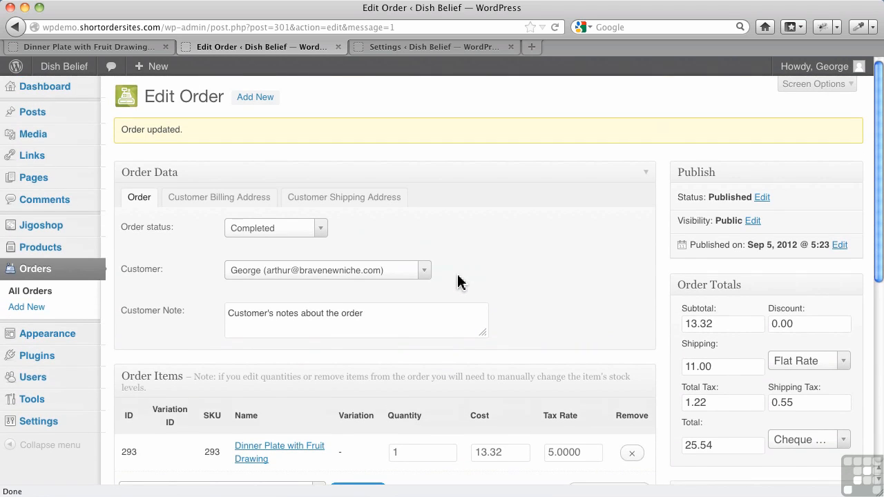
mouse_move(463, 249)
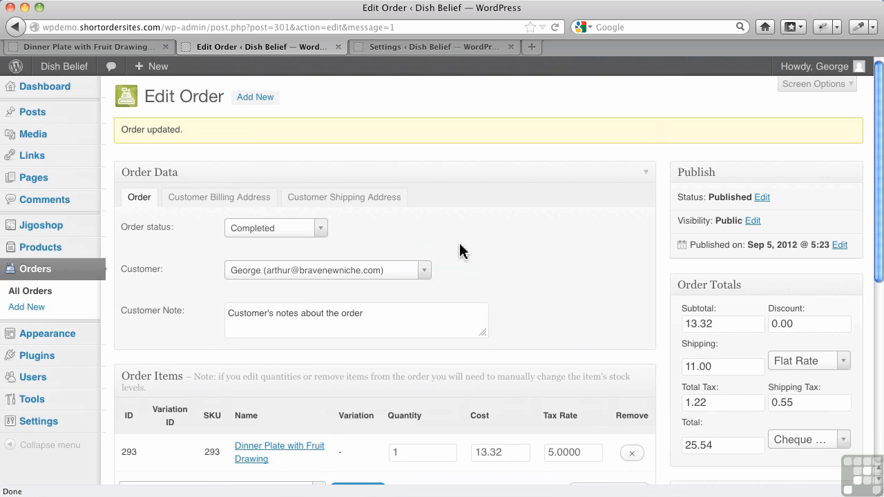
mouse_move(293, 356)
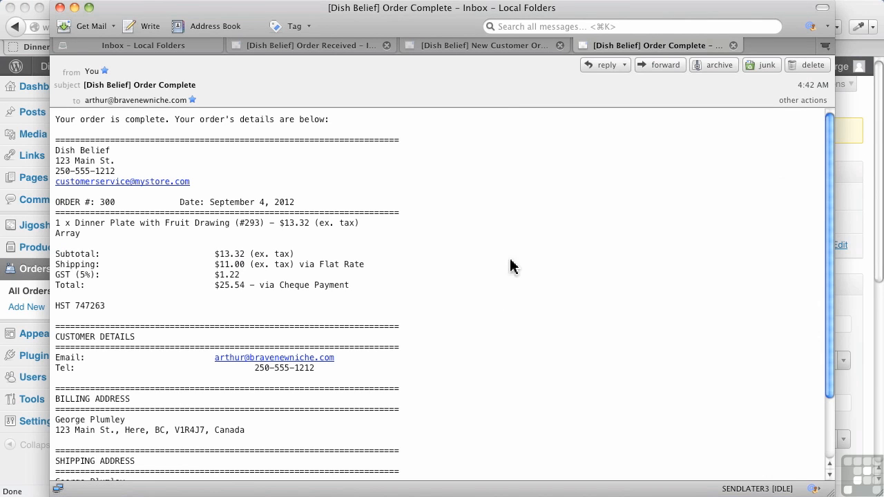
Step: Show the '[Dish Belief] New Customer Order (# 301)' message in Thunderbird
left_click(477, 45)
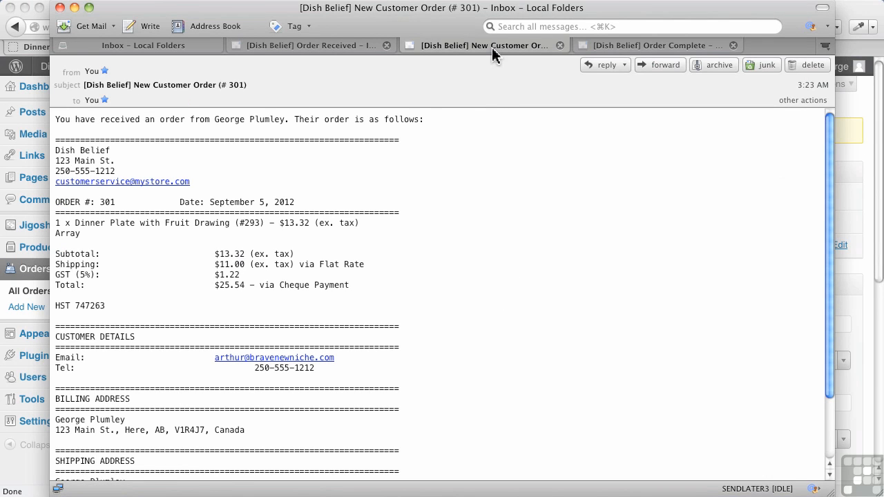
mouse_move(200, 89)
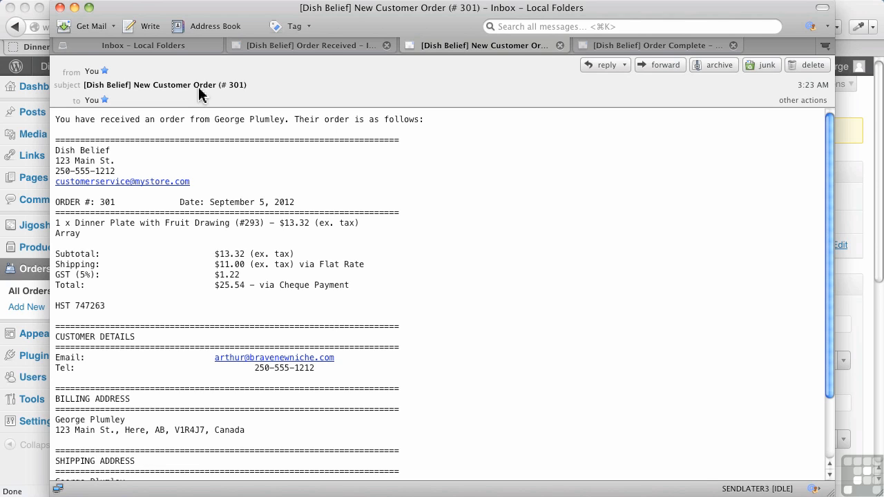
mouse_move(237, 279)
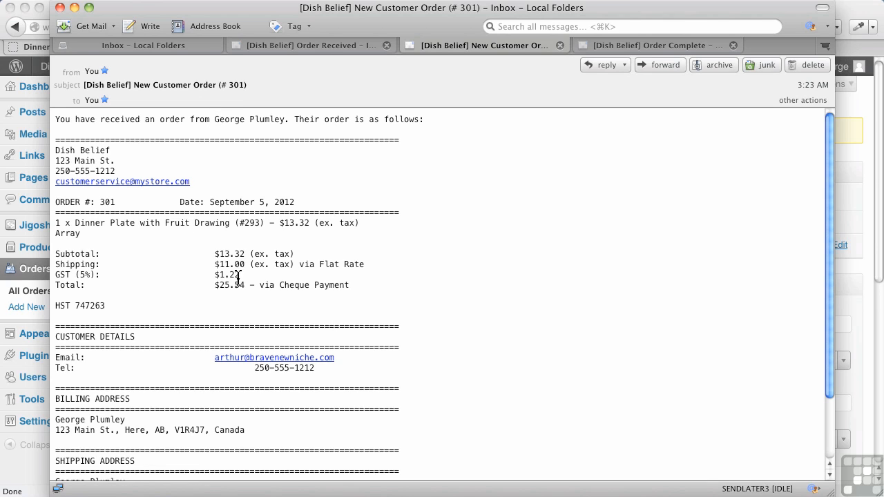
mouse_move(233, 304)
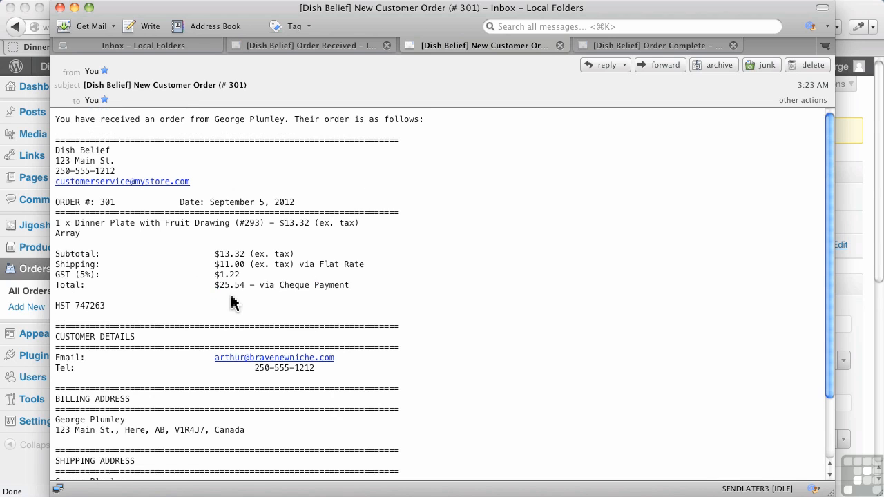
mouse_move(242, 282)
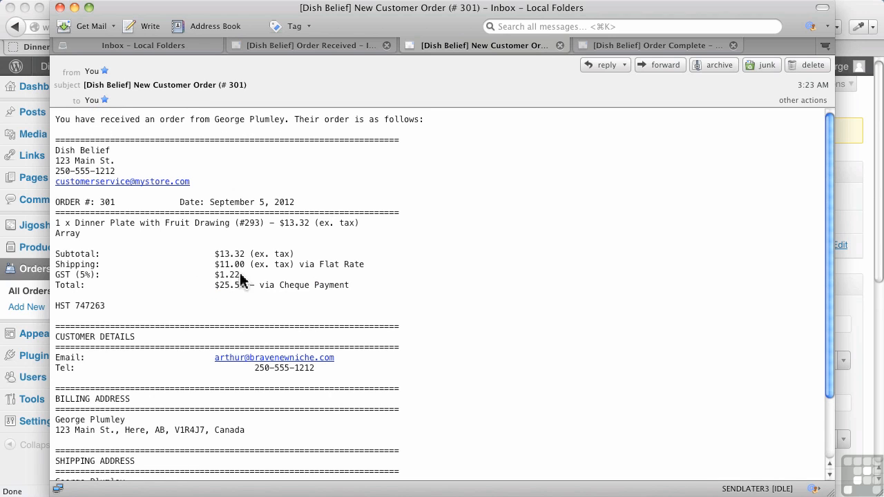
mouse_move(249, 254)
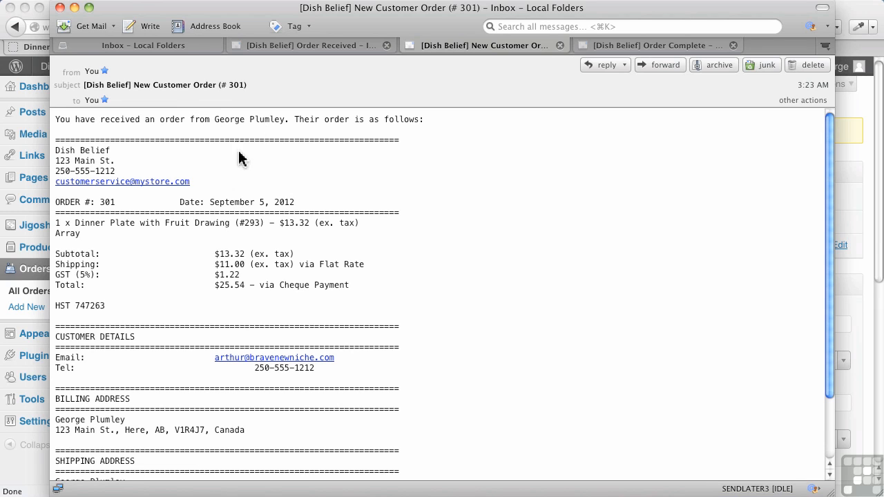
mouse_move(255, 66)
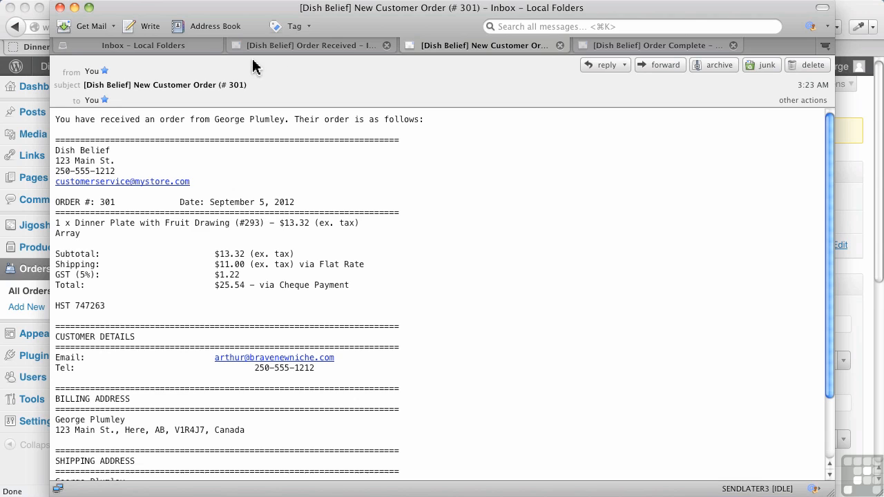
Step: Show the '[Dish Belief] Order Received' email for #301 with its item and $25.54 total
left_click(316, 46)
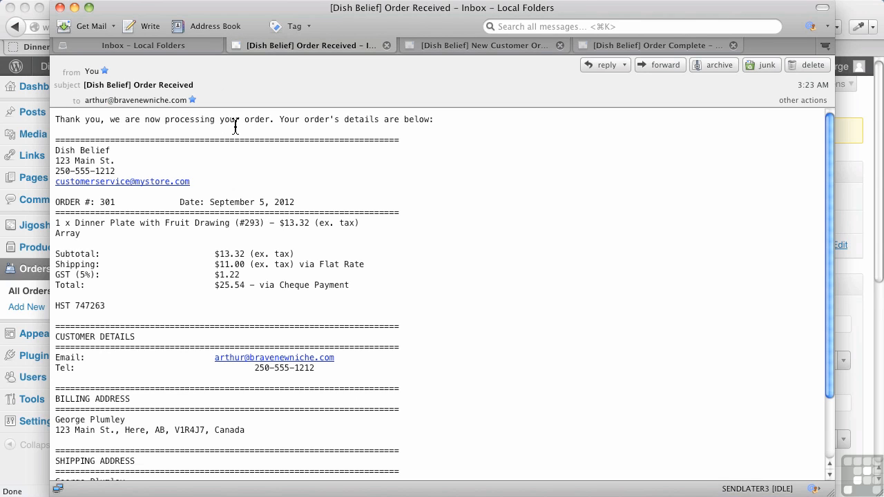
mouse_move(320, 138)
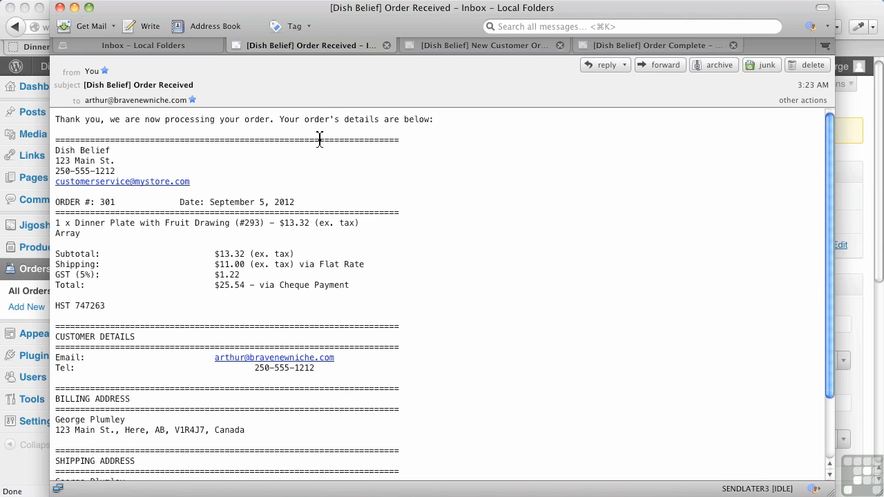
mouse_move(343, 118)
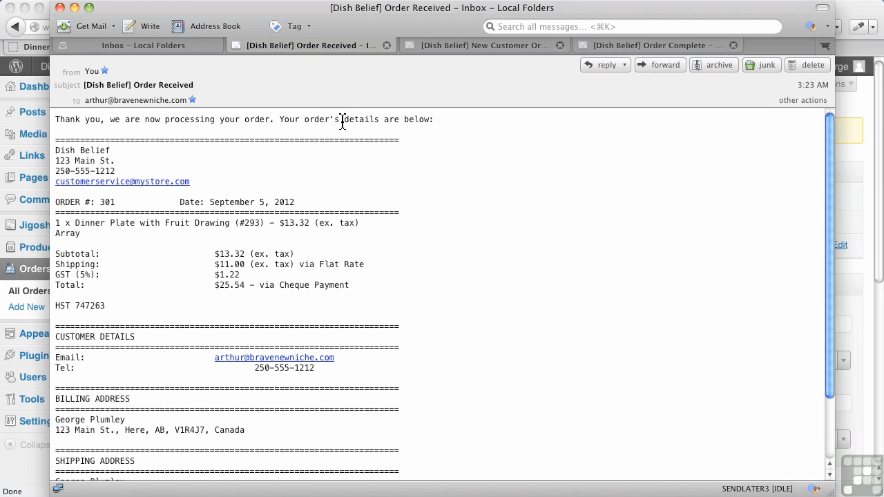
mouse_move(188, 286)
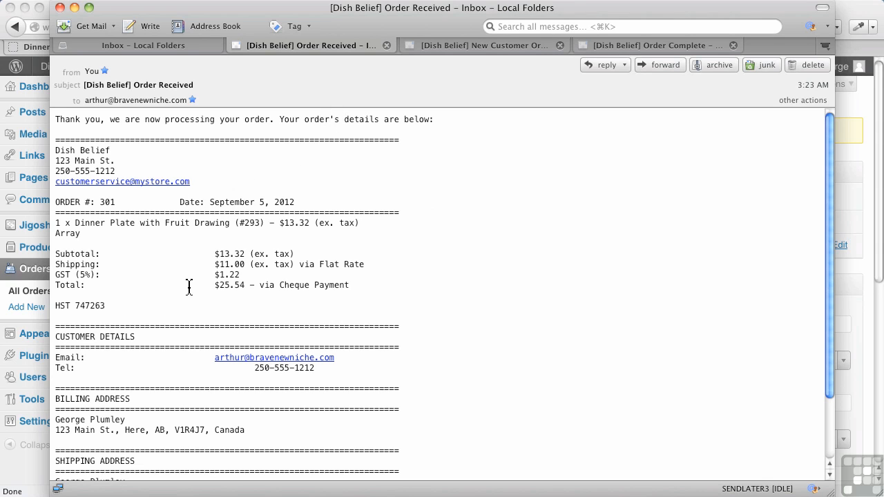
mouse_move(177, 289)
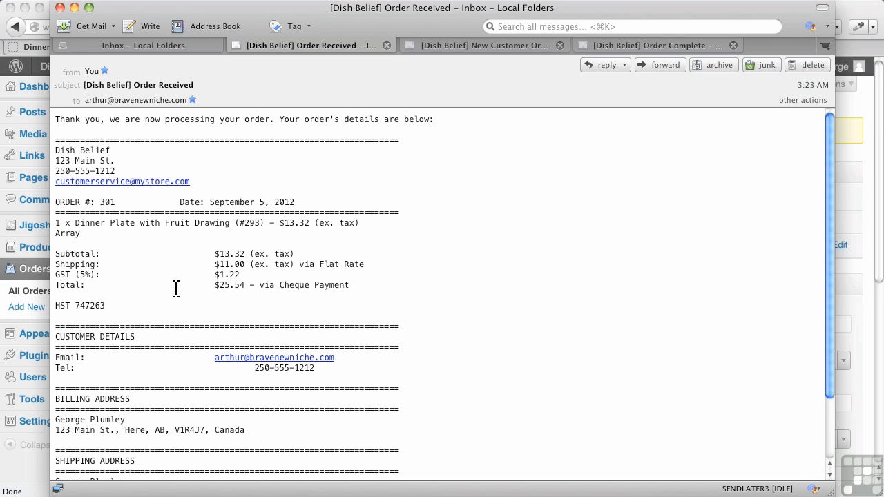
scroll("down", 3)
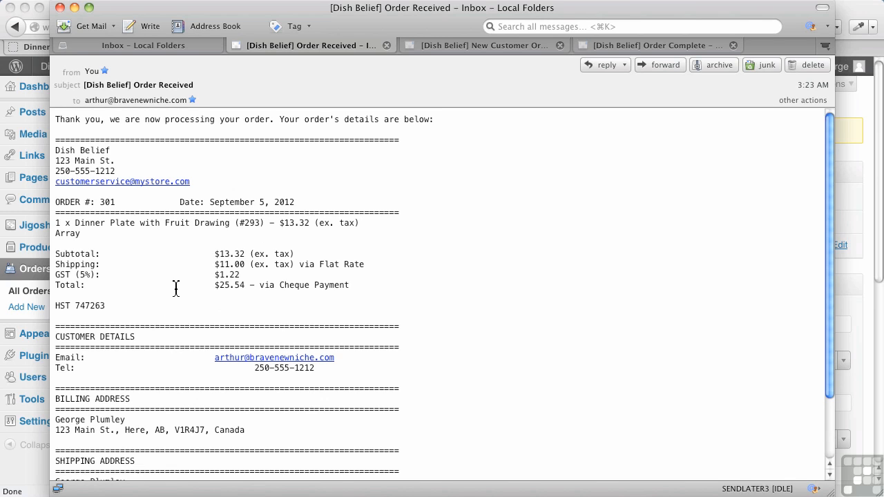
mouse_move(214, 222)
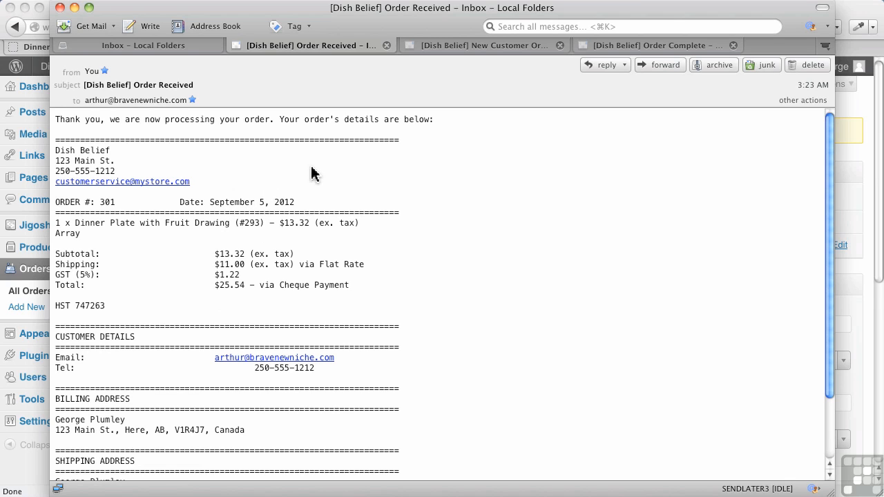
mouse_move(318, 171)
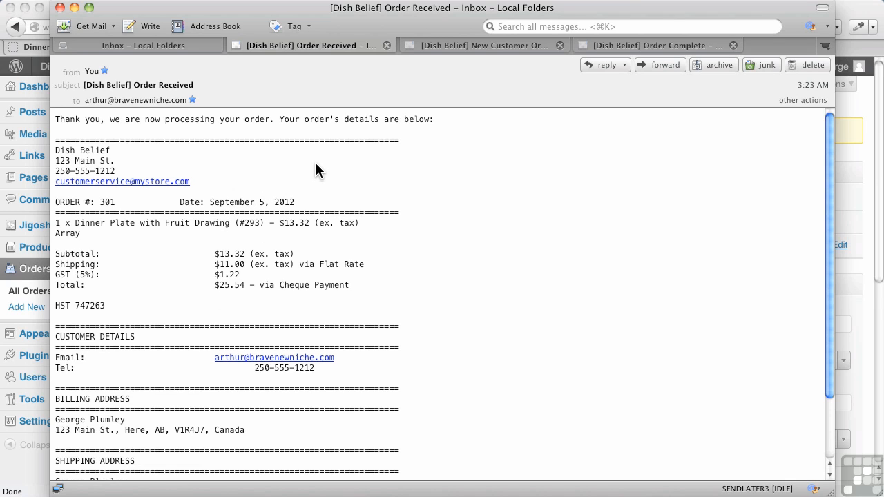
mouse_move(205, 116)
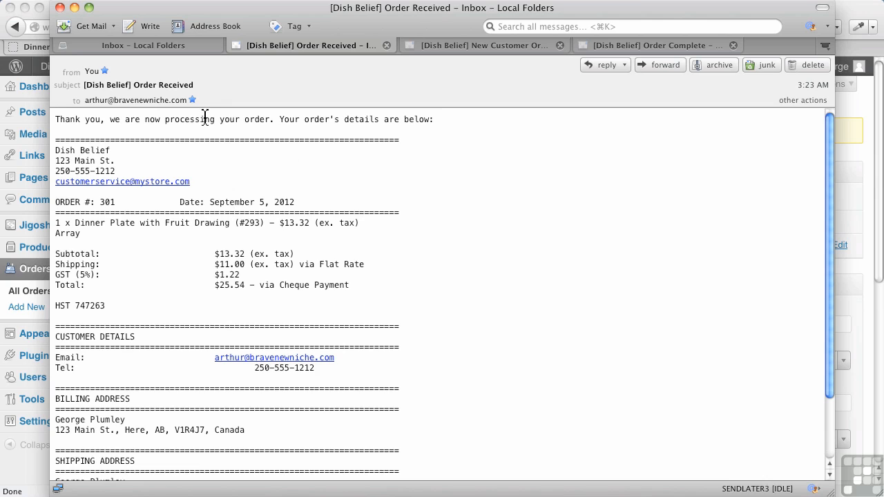
mouse_move(322, 122)
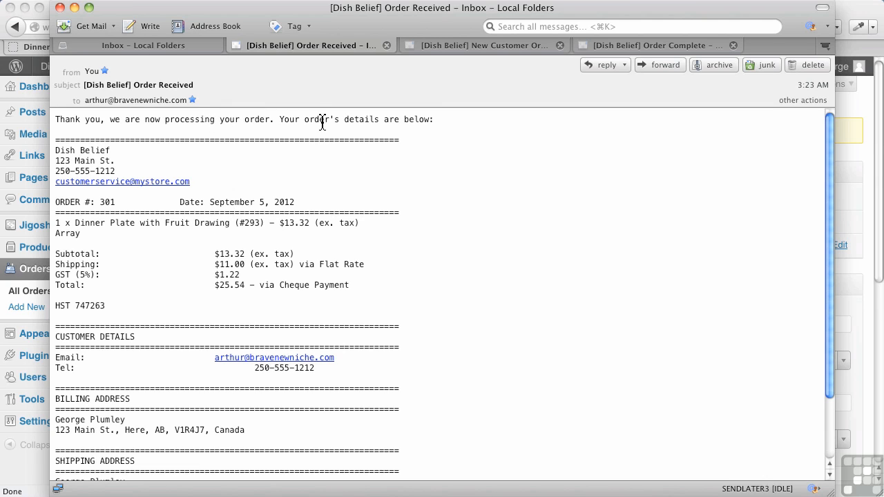
mouse_move(320, 168)
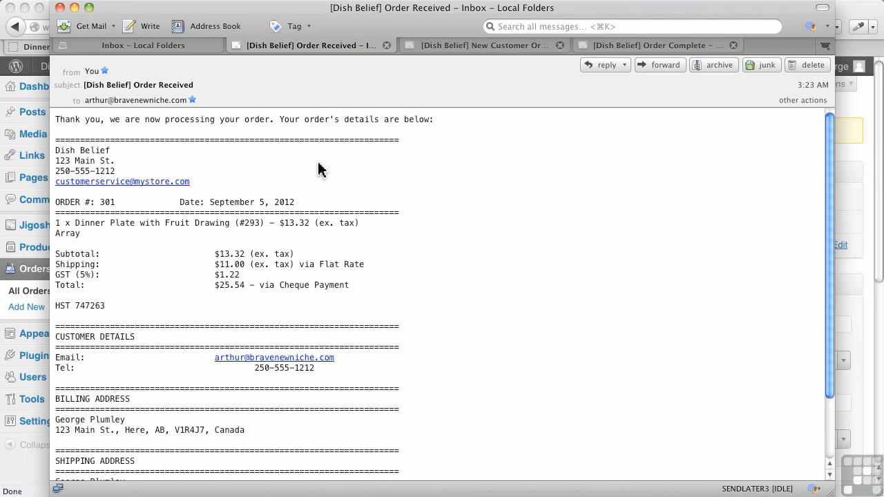
mouse_move(587, 61)
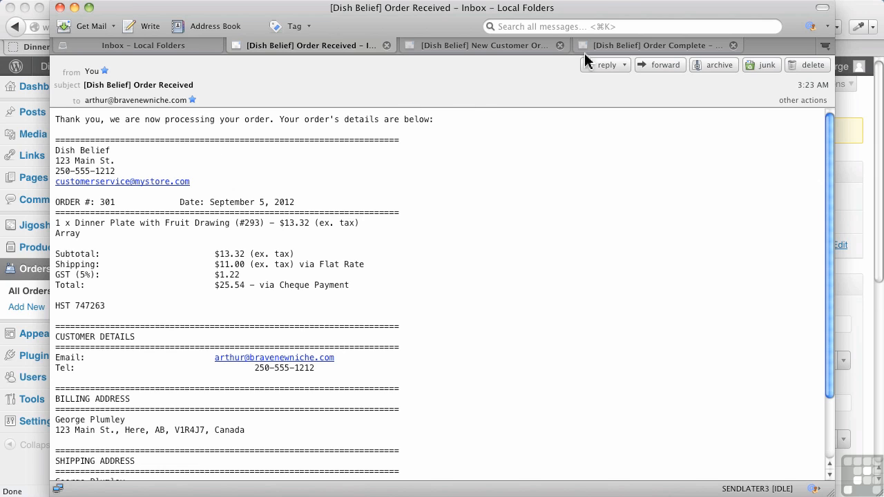
Step: Show the '[Dish Belief] Order Complete' email for order #300
left_click(661, 45)
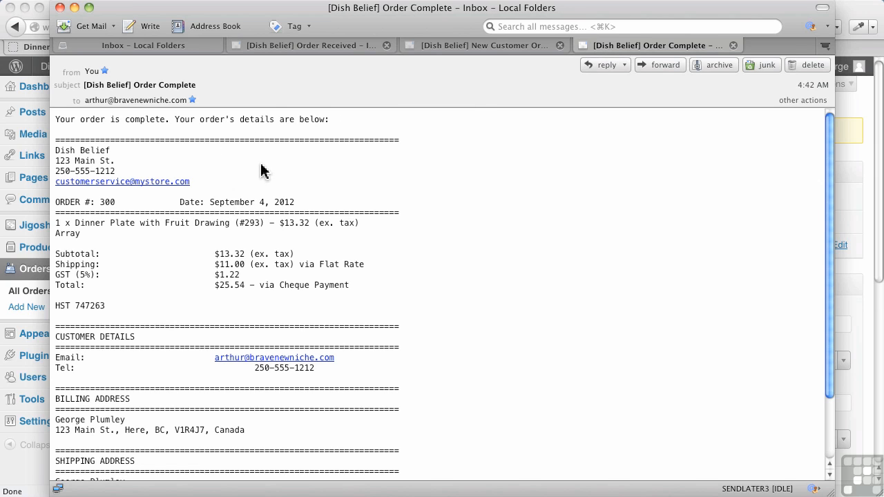
mouse_move(171, 94)
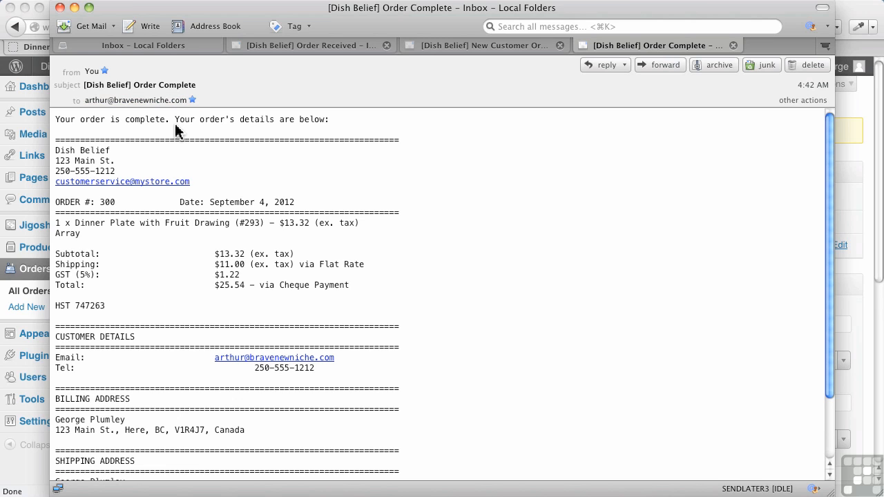
mouse_move(180, 134)
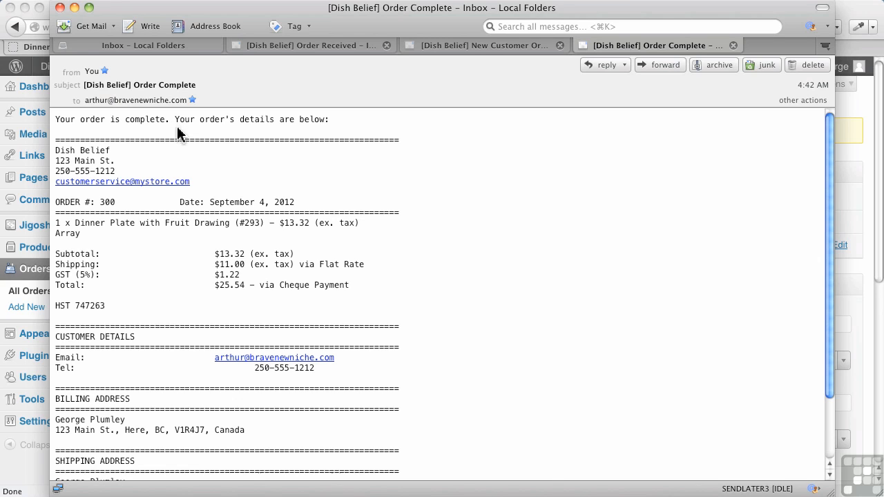
mouse_move(196, 168)
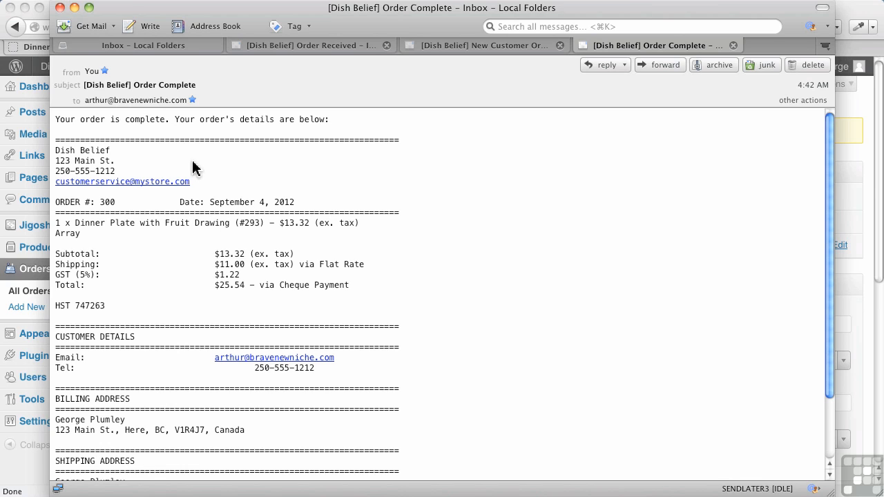
mouse_move(139, 178)
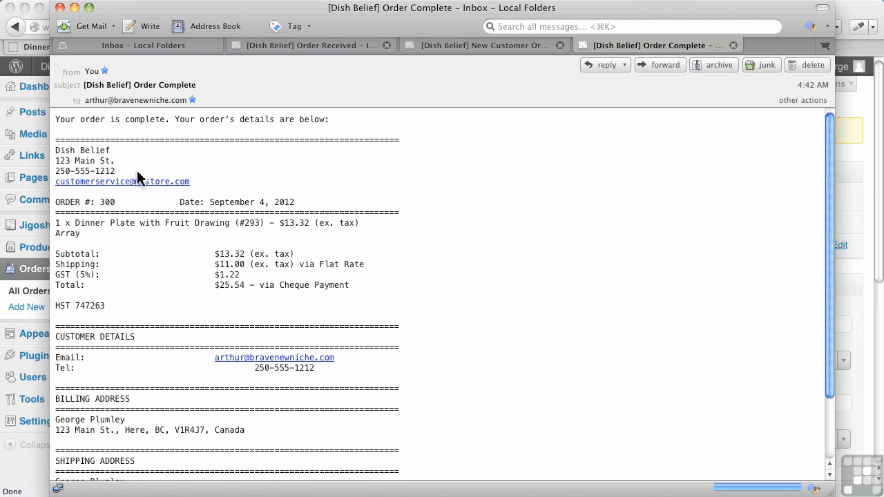
mouse_move(177, 171)
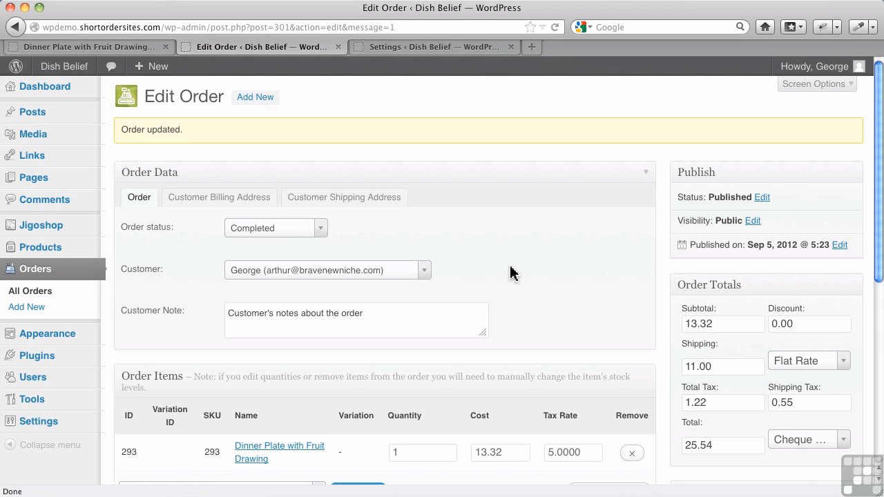
mouse_move(517, 270)
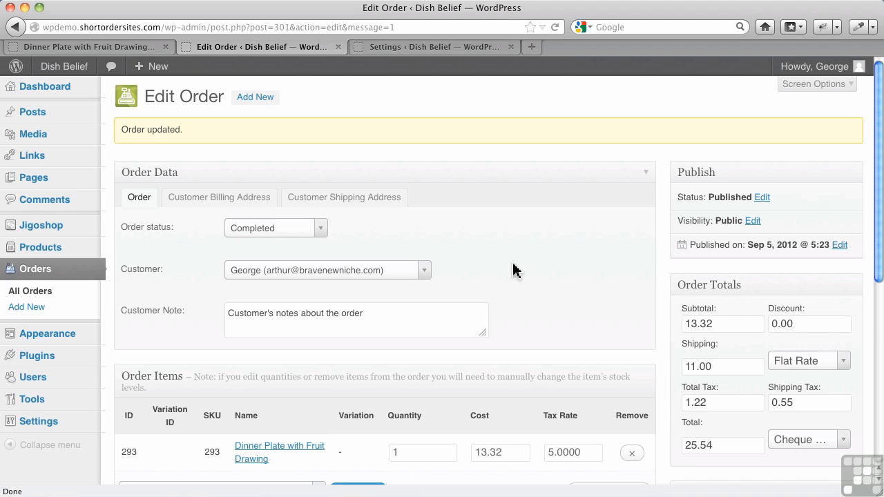
mouse_move(497, 257)
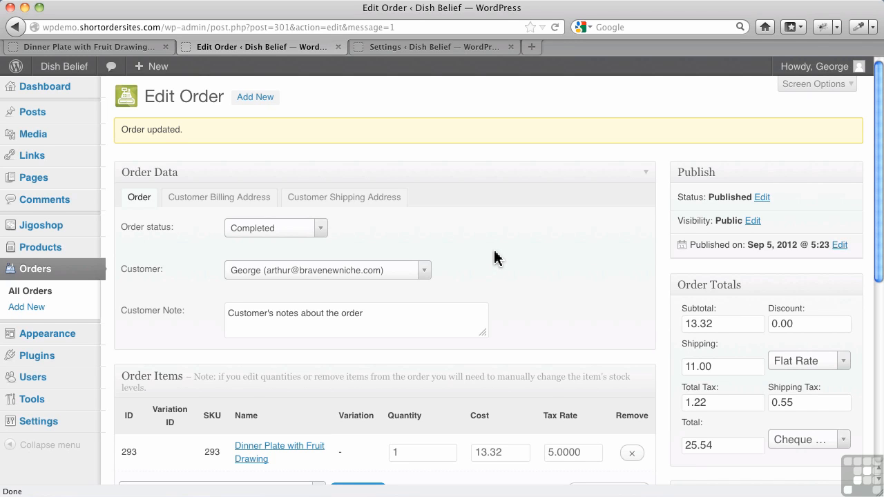
mouse_move(89, 237)
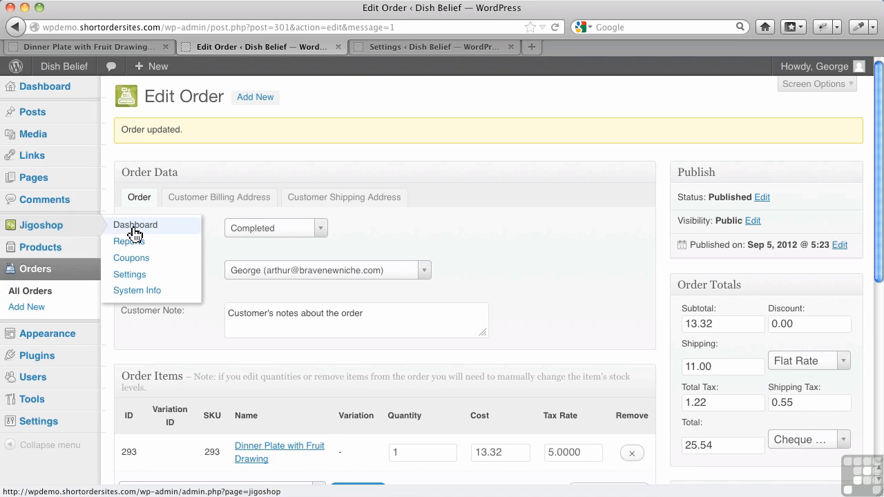
Step: Open the Jigoshop Dashboard showing 2 completed, 1 pending and 0 on-hold orders
left_click(135, 224)
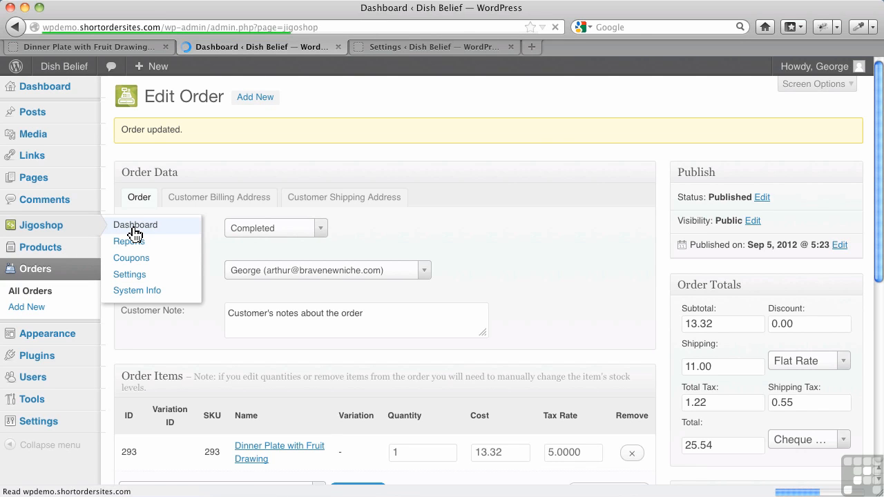
left_click(136, 224)
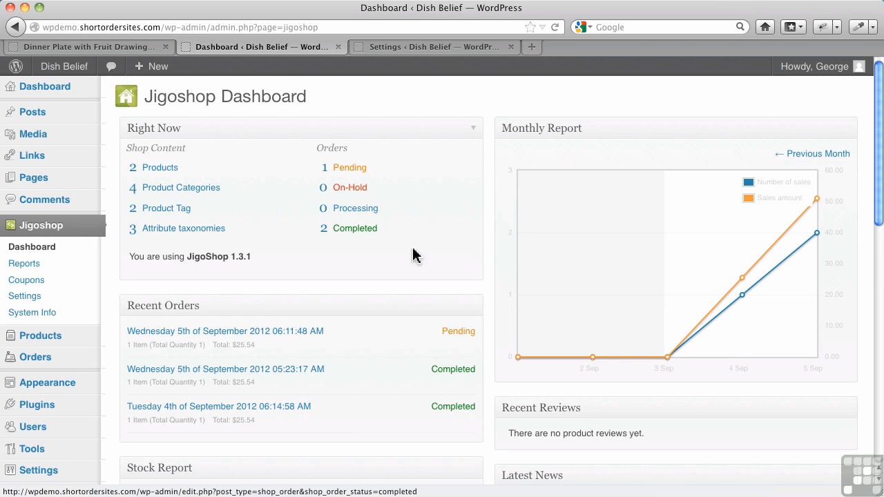
mouse_move(455, 238)
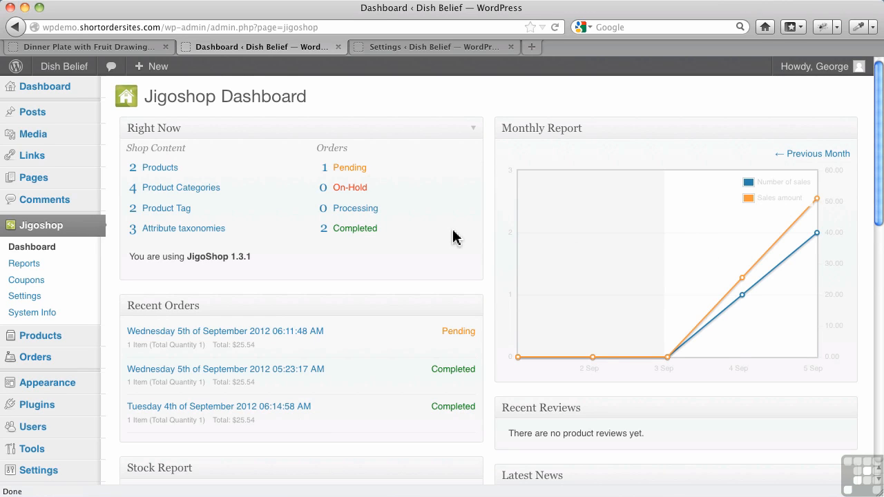